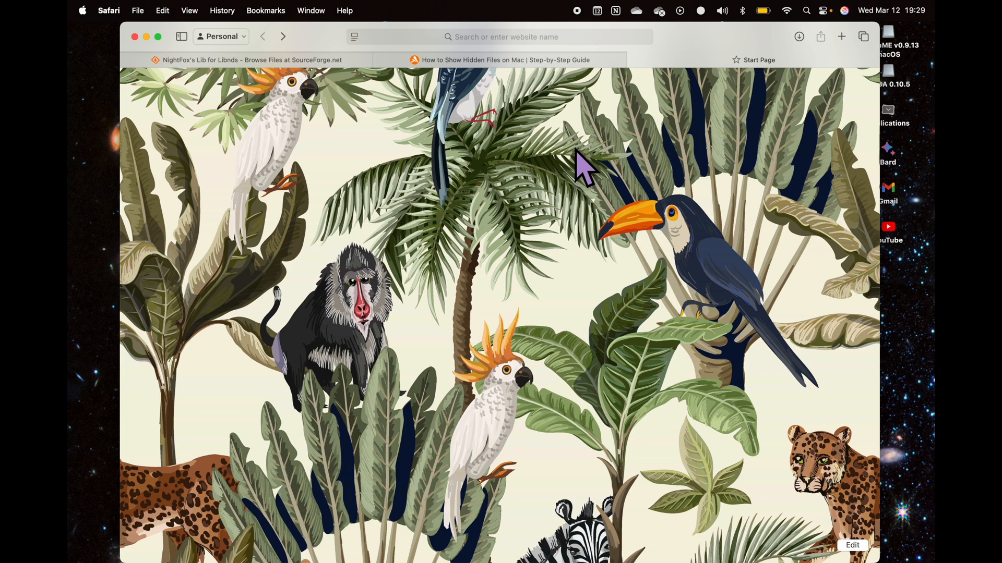
mouse_move(543, 125)
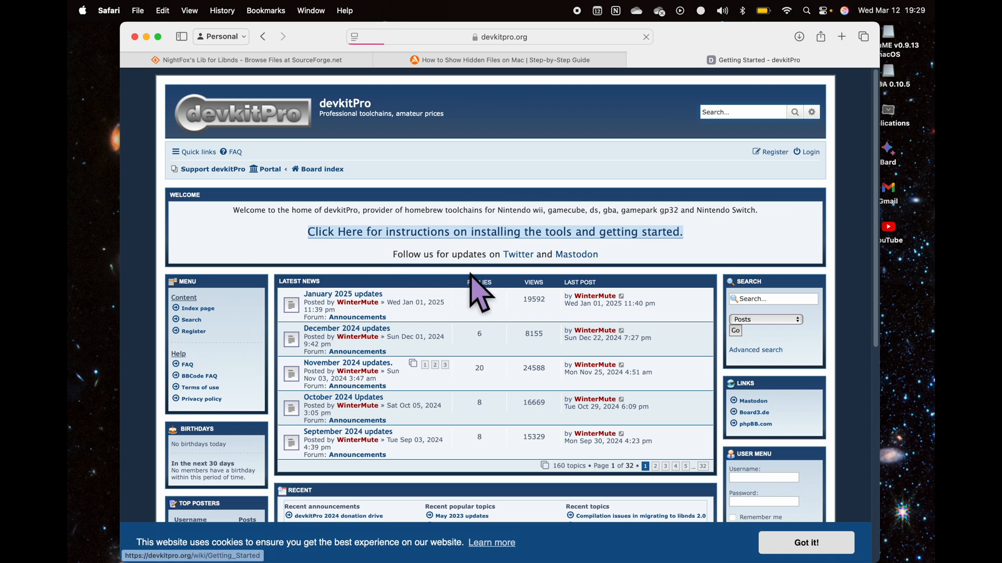
Follow the devkitPro install instructions to the macOS pkg link and reach the pacman 6.0.2 release assets
click(495, 232)
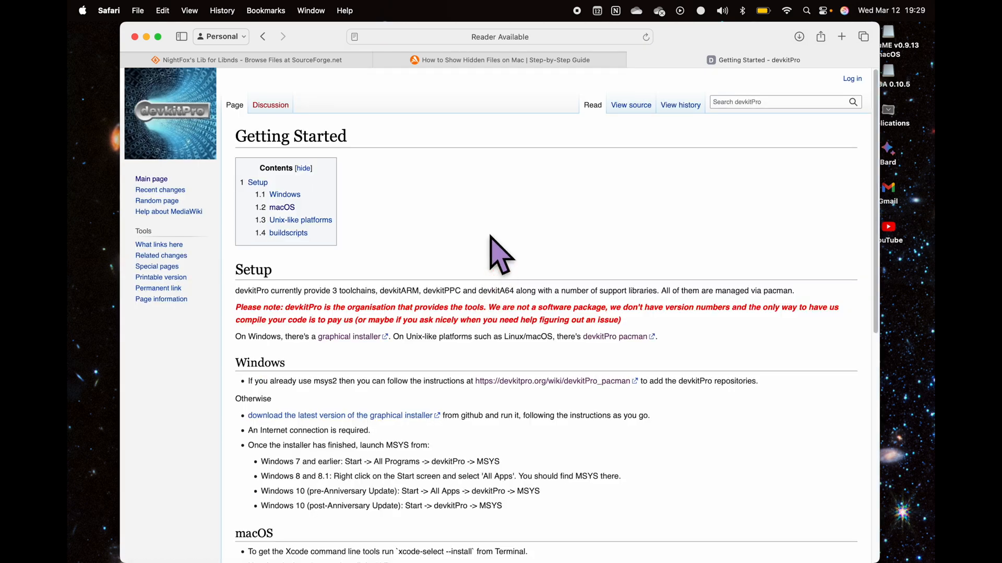
mouse_move(504, 393)
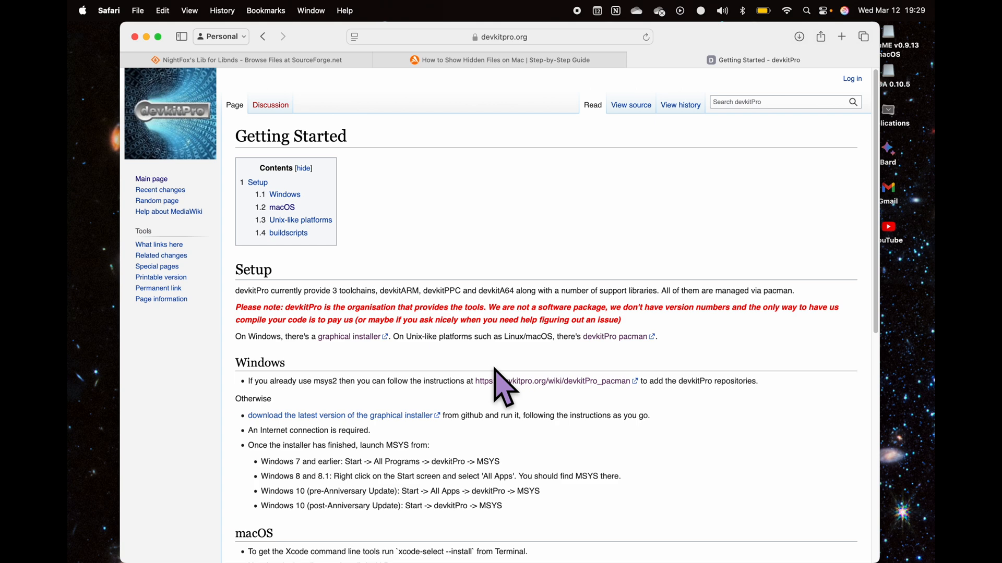
scroll(down, 3)
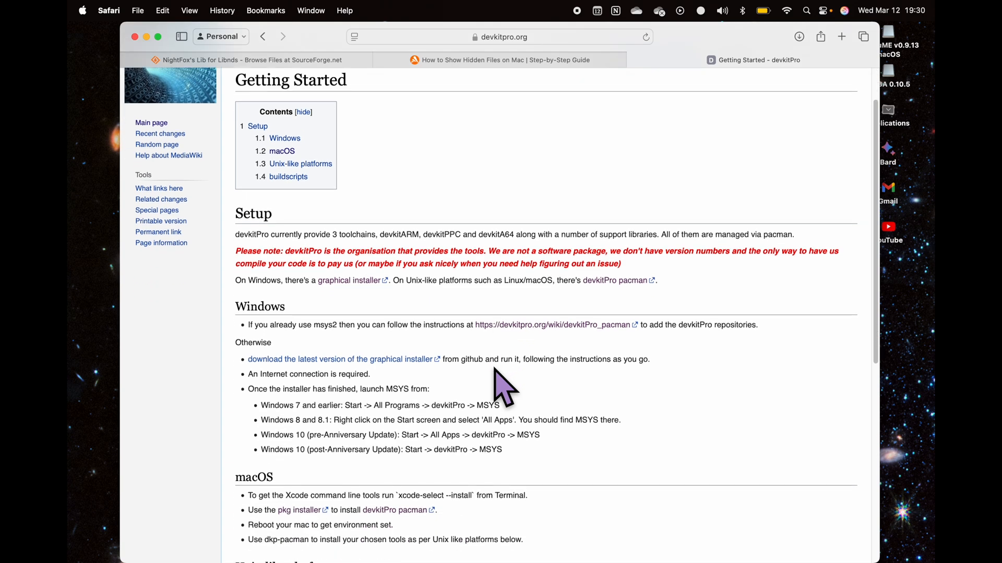
scroll(down, 3)
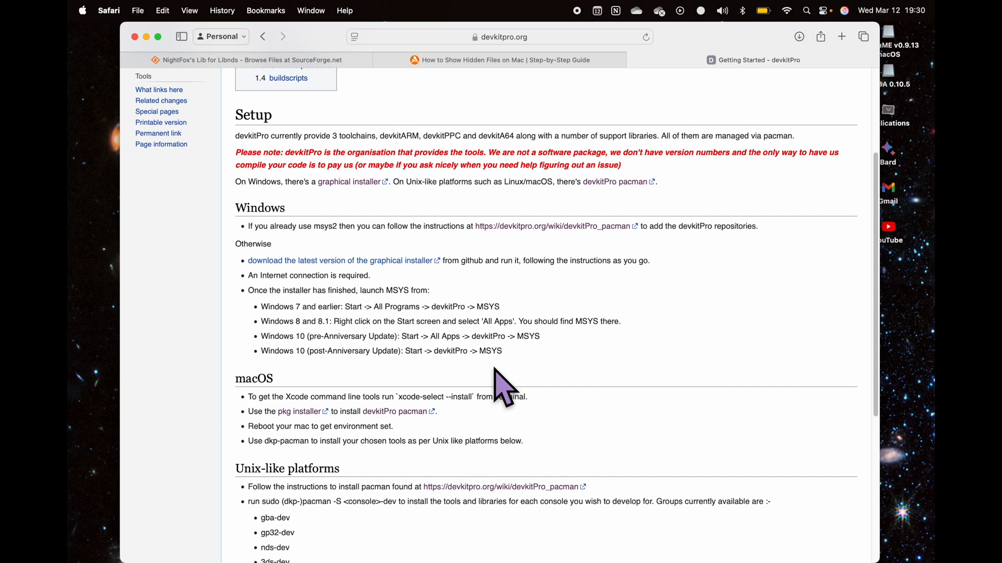
scroll(down, 3)
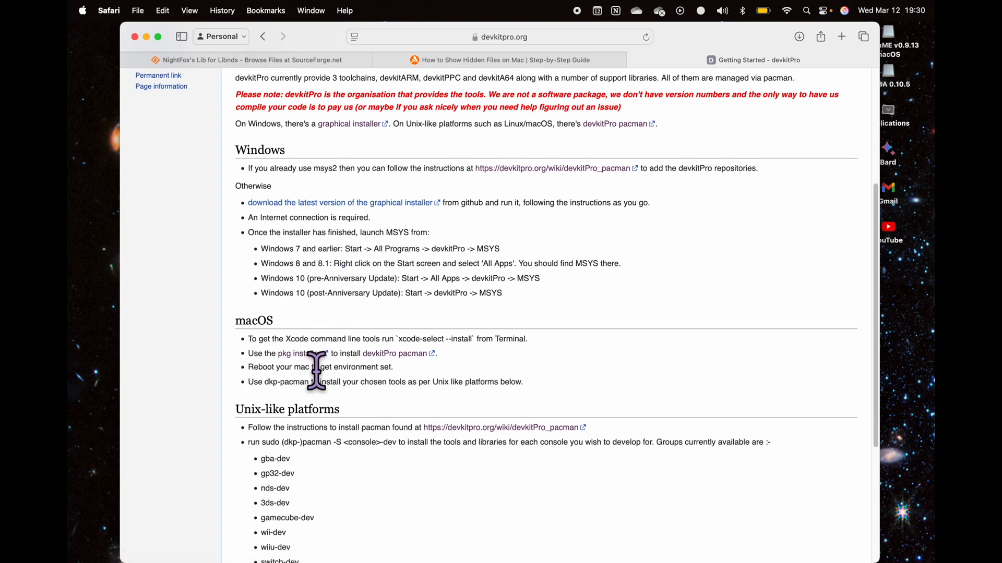
mouse_move(316, 374)
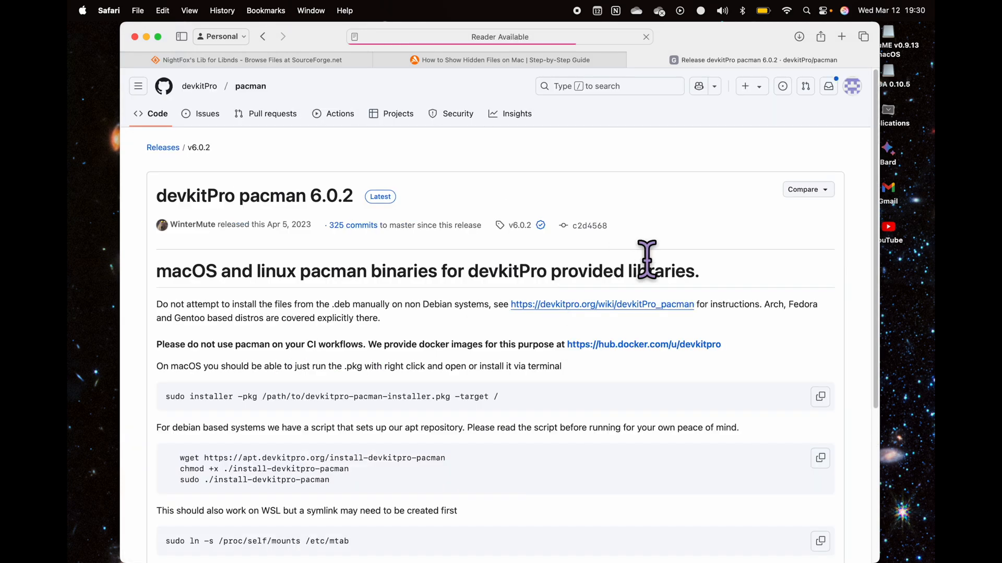
scroll(down, 3)
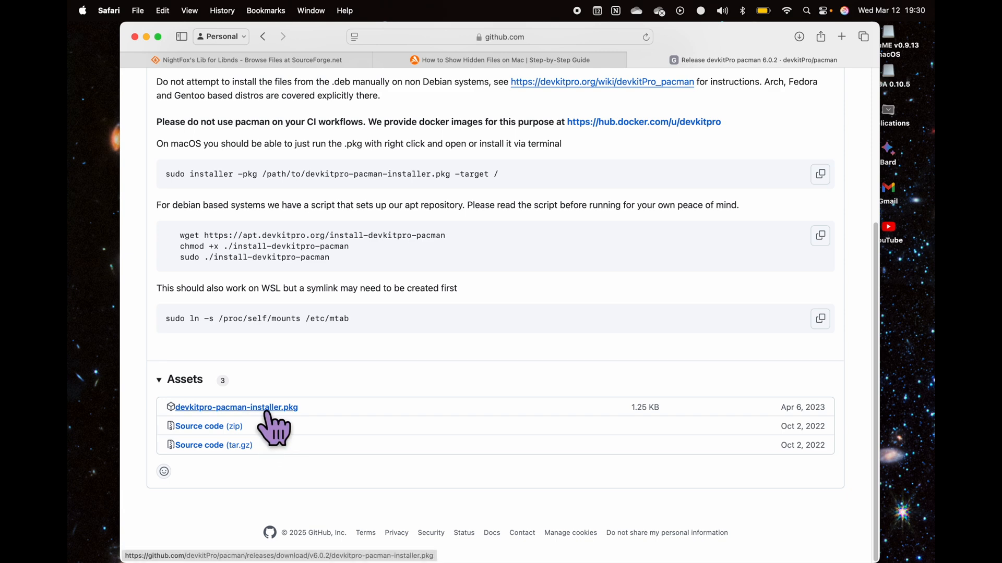
Download devkitpro-pacman-installer.pkg, try opening it from Downloads and dismiss the unverified-developer alert
click(236, 407)
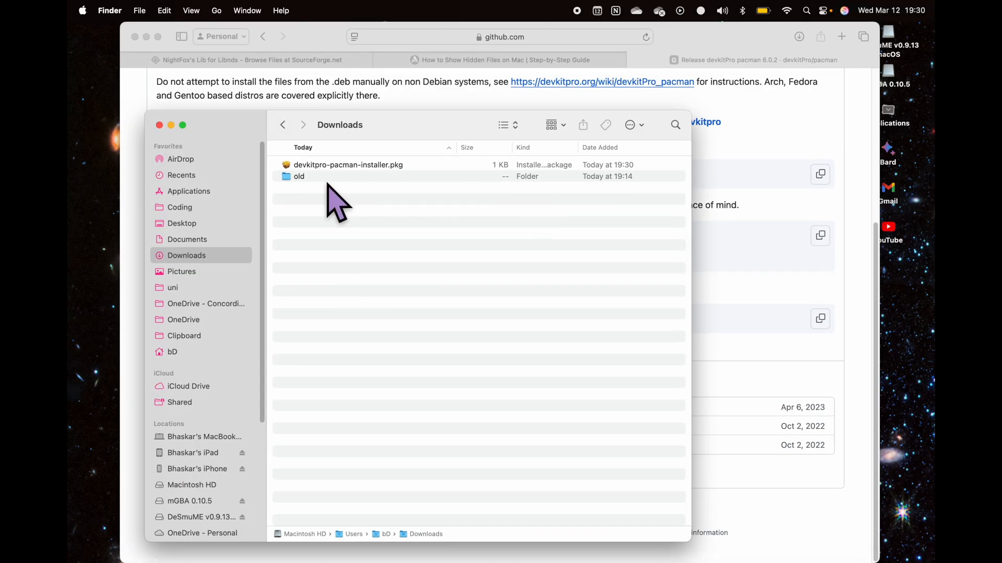
double_click(347, 164)
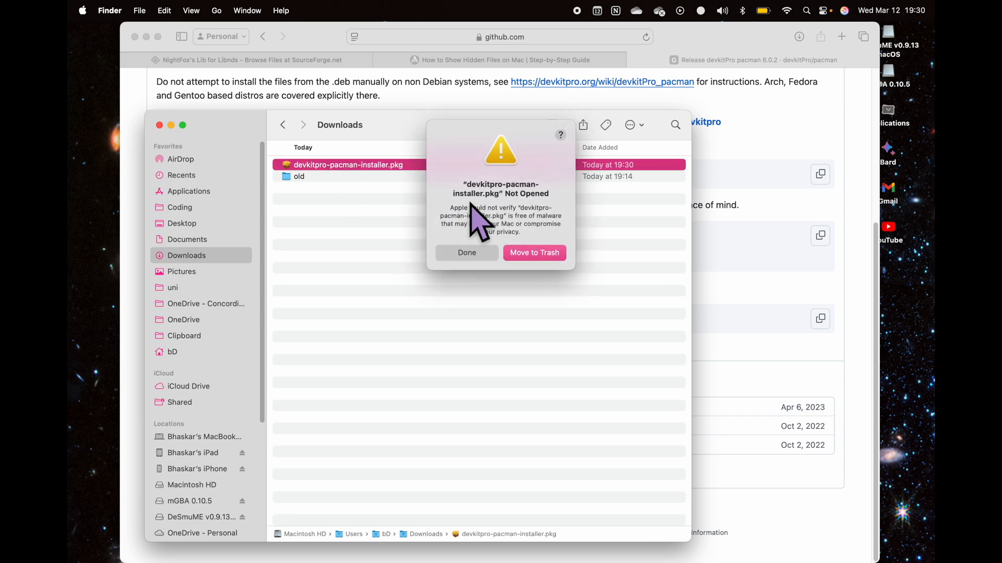
mouse_move(527, 282)
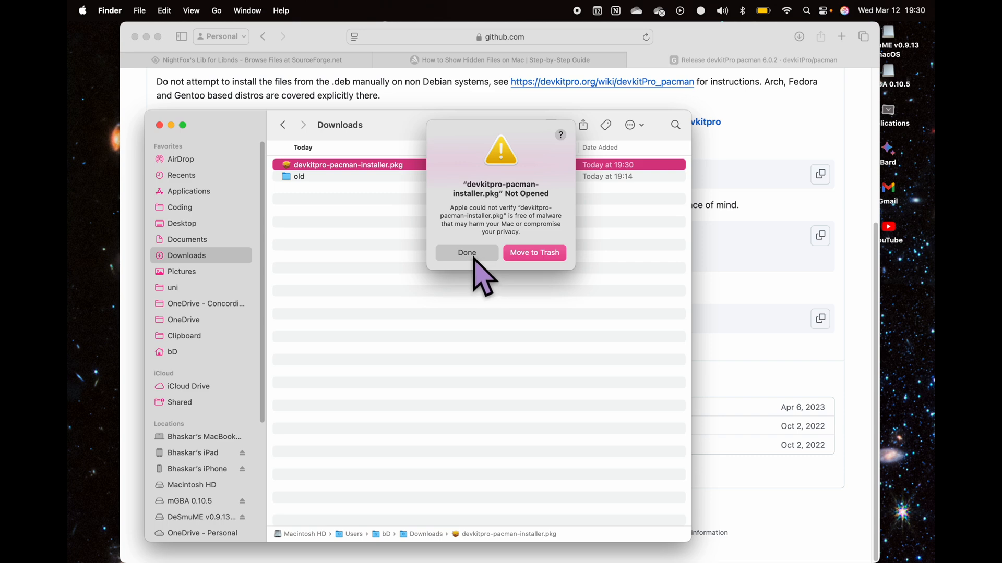
click(466, 252)
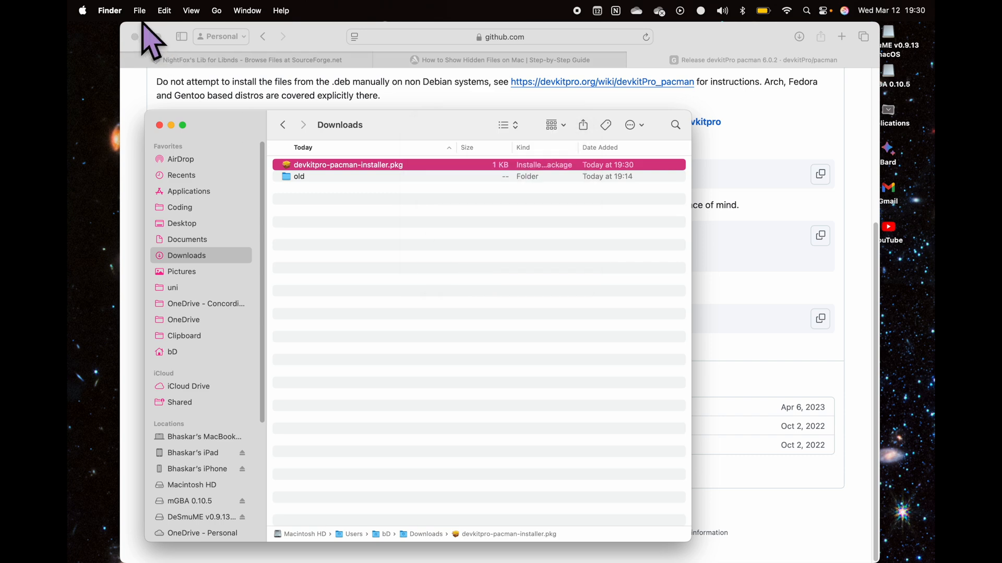
In System Settings' Privacy & Security, allow the blocked devkitpro-pacman-installer.pkg to open anyway
click(82, 10)
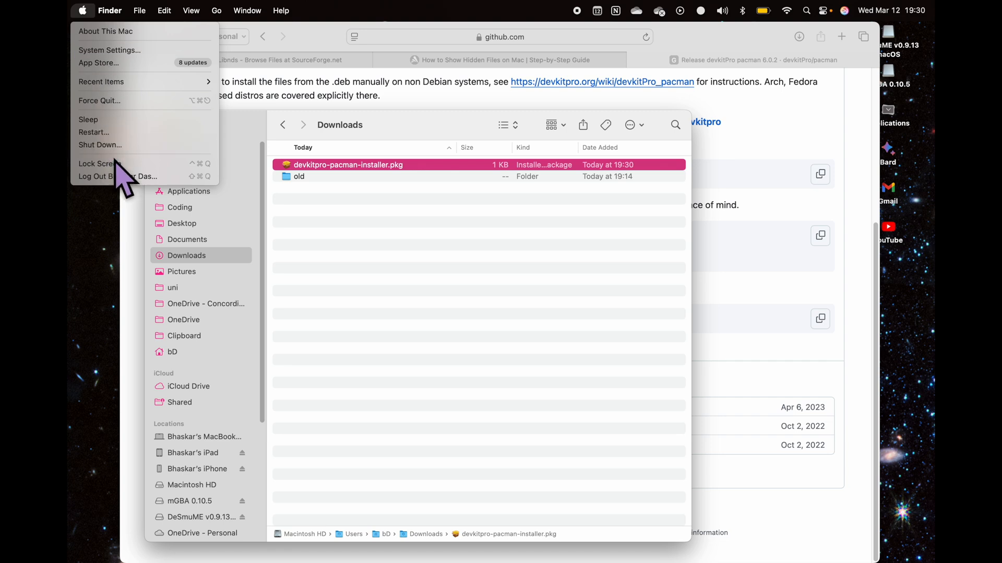
mouse_move(109, 50)
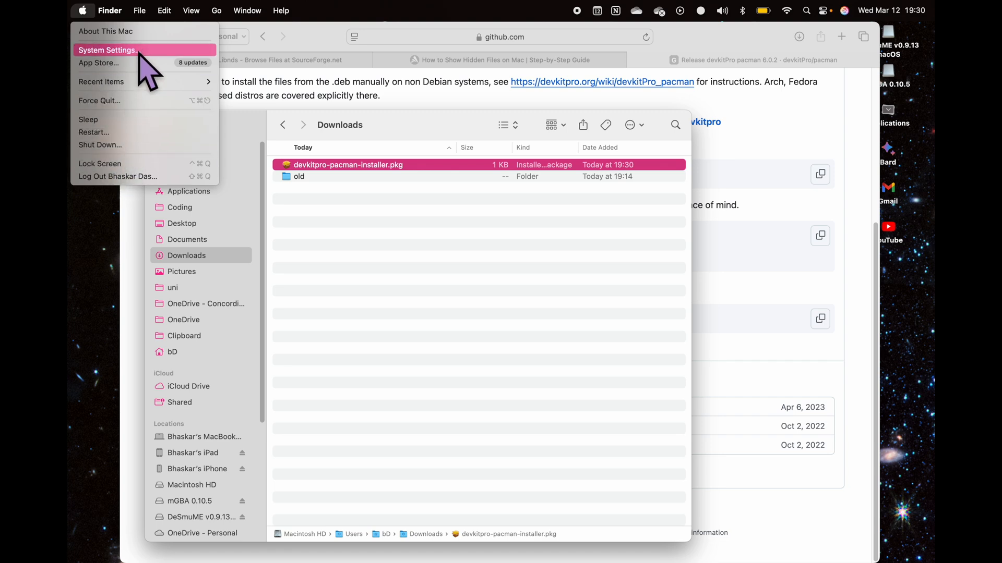
click(108, 51)
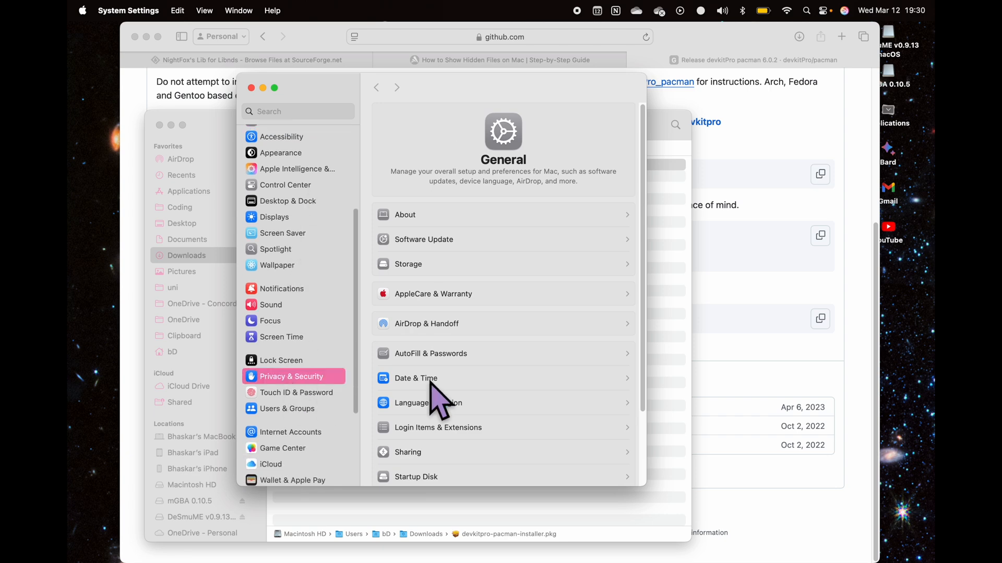
click(290, 377)
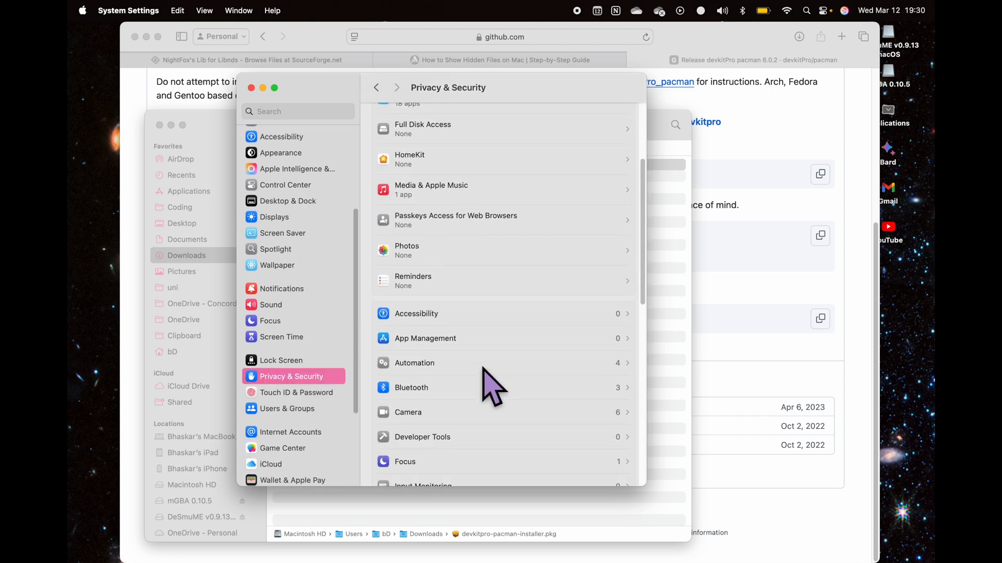
scroll(down, 3)
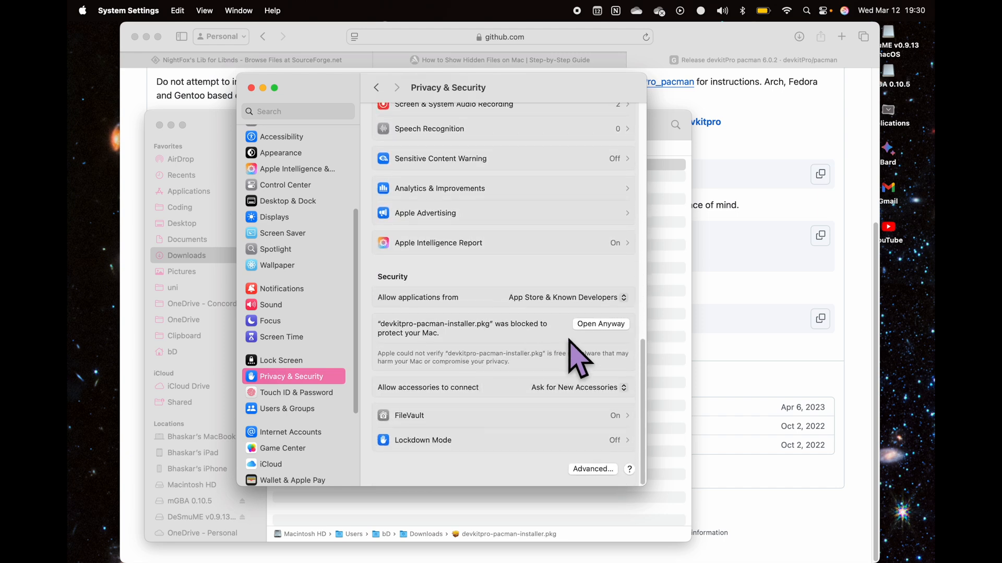
click(600, 324)
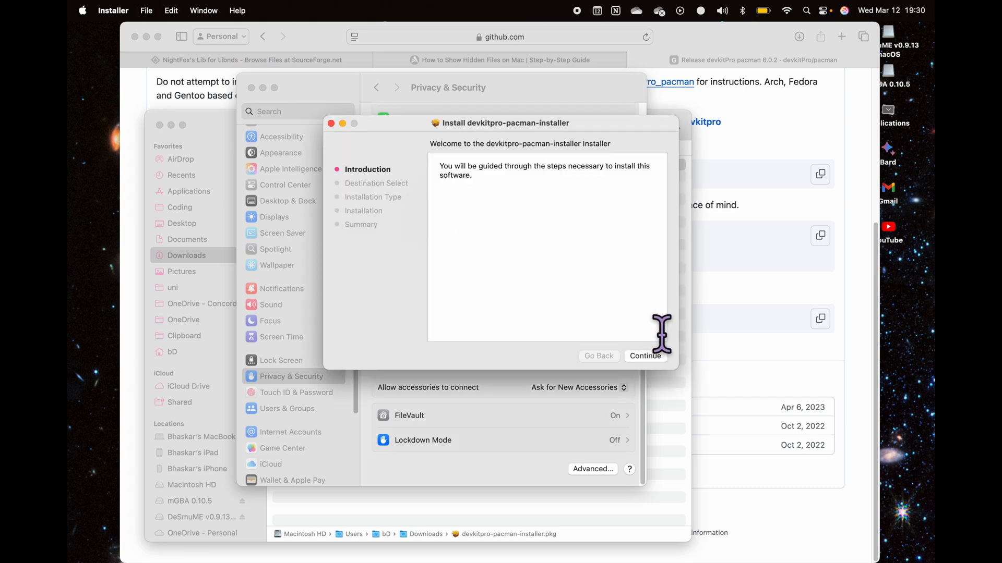
Continue past the introduction and start the standard install of devkitpro-pacman on Macintosh HD
click(643, 356)
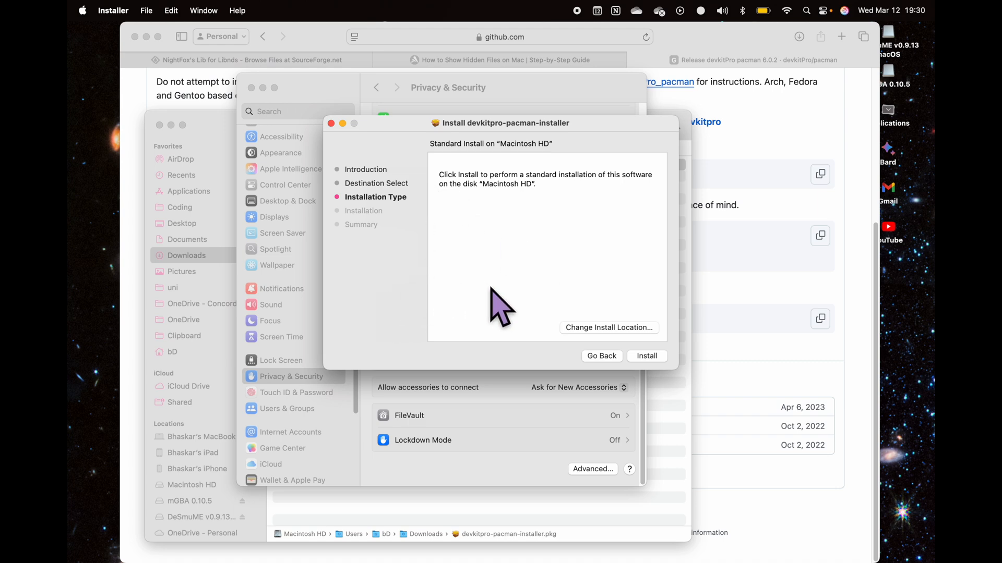
mouse_move(440, 224)
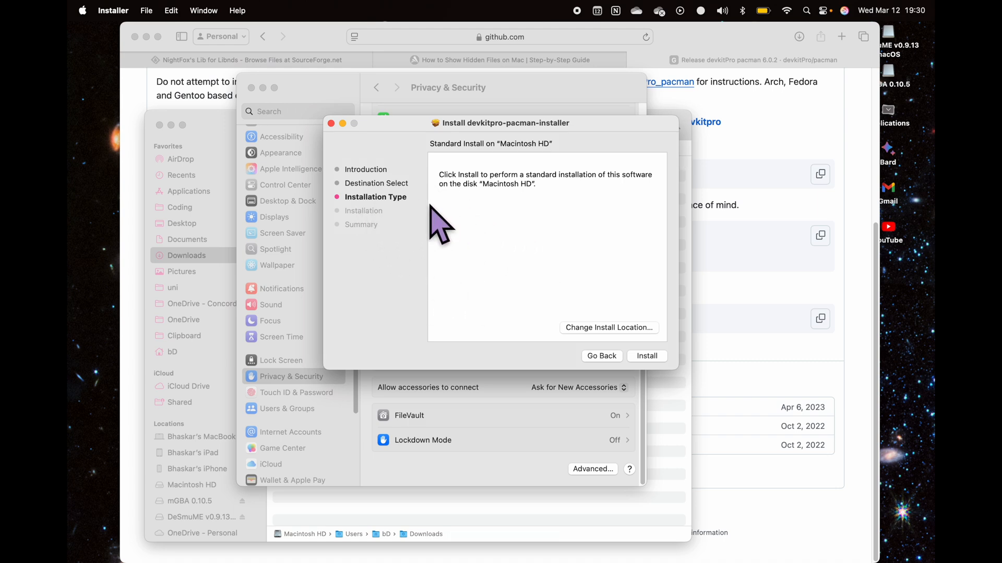
mouse_move(381, 217)
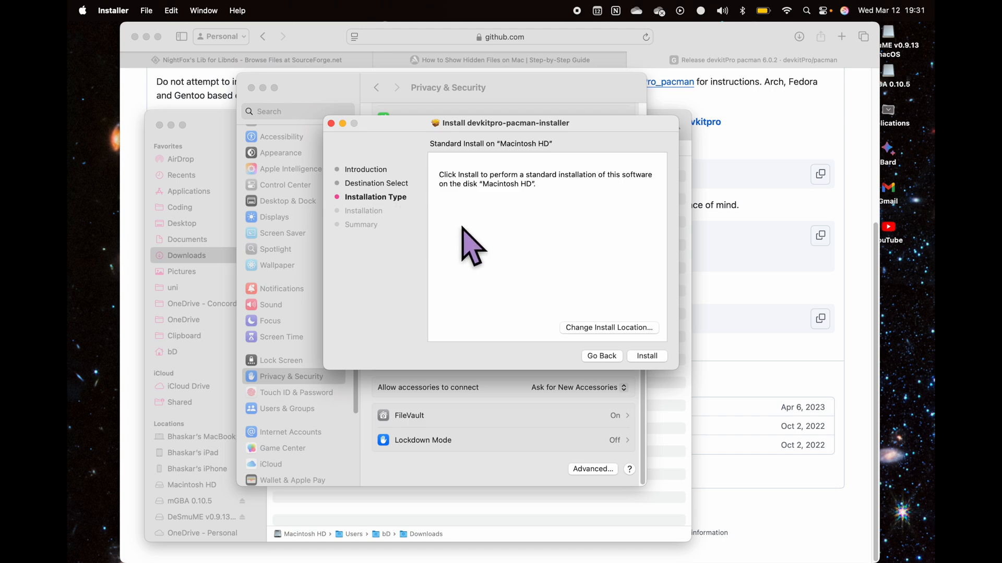
mouse_move(469, 249)
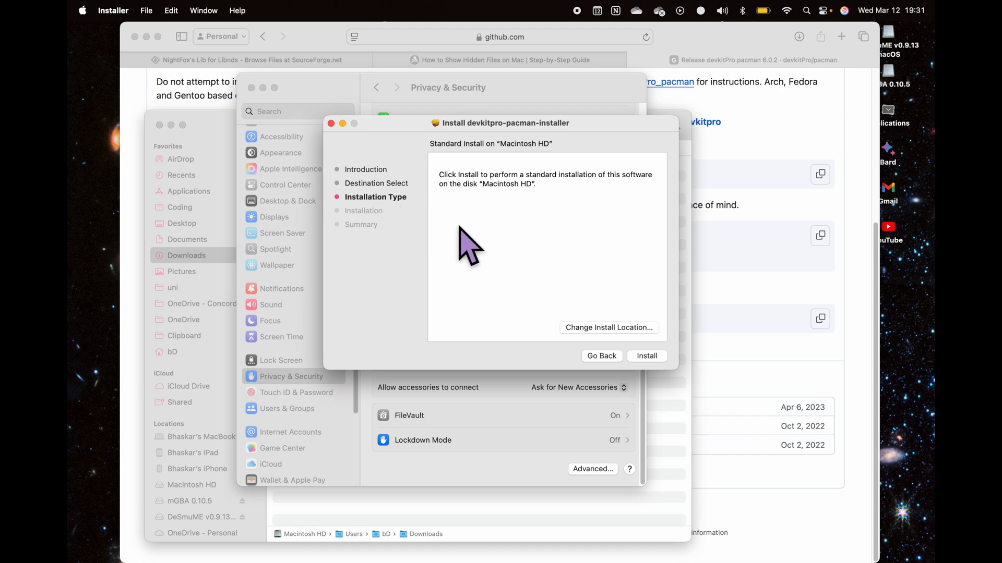
mouse_move(454, 246)
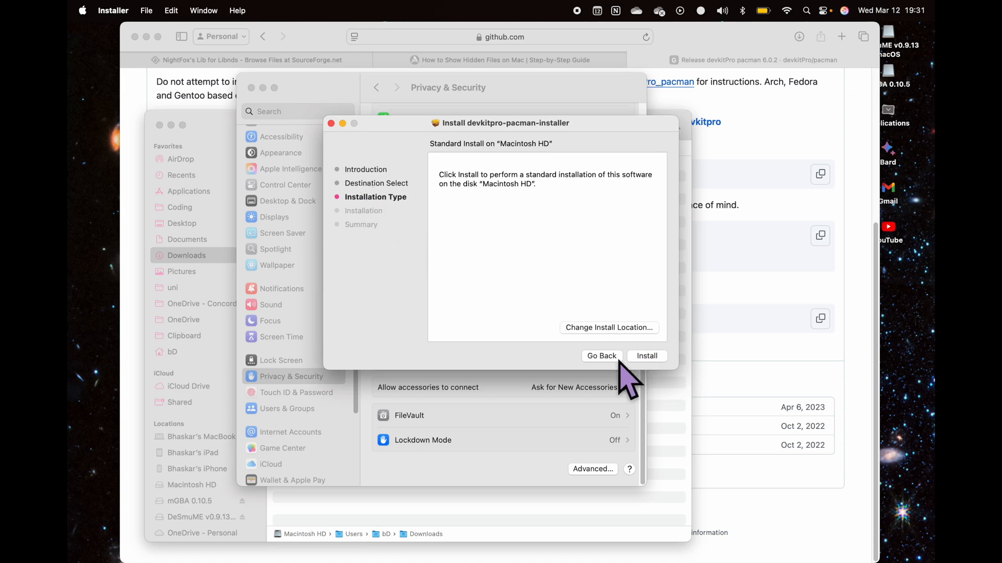
click(601, 356)
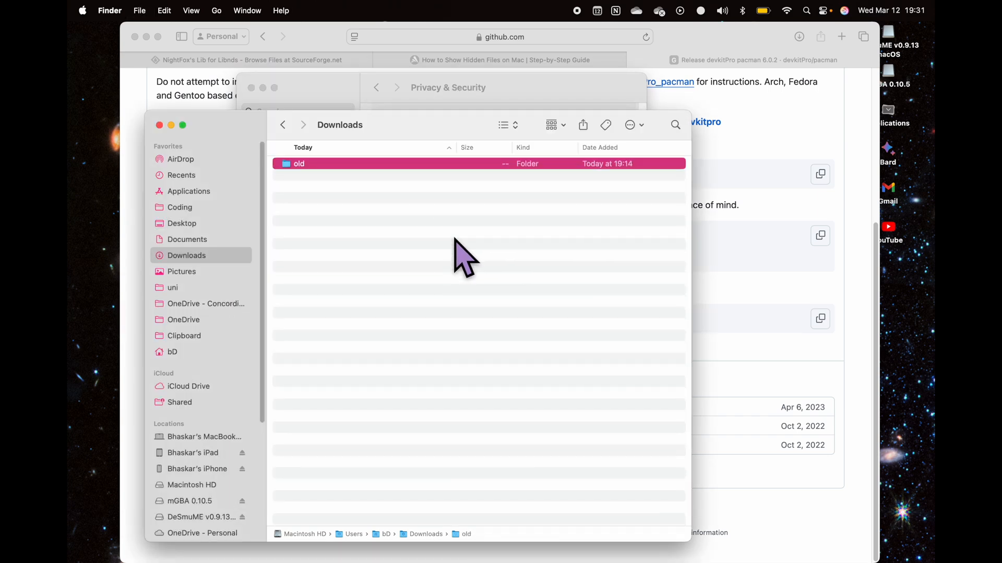
mouse_move(373, 313)
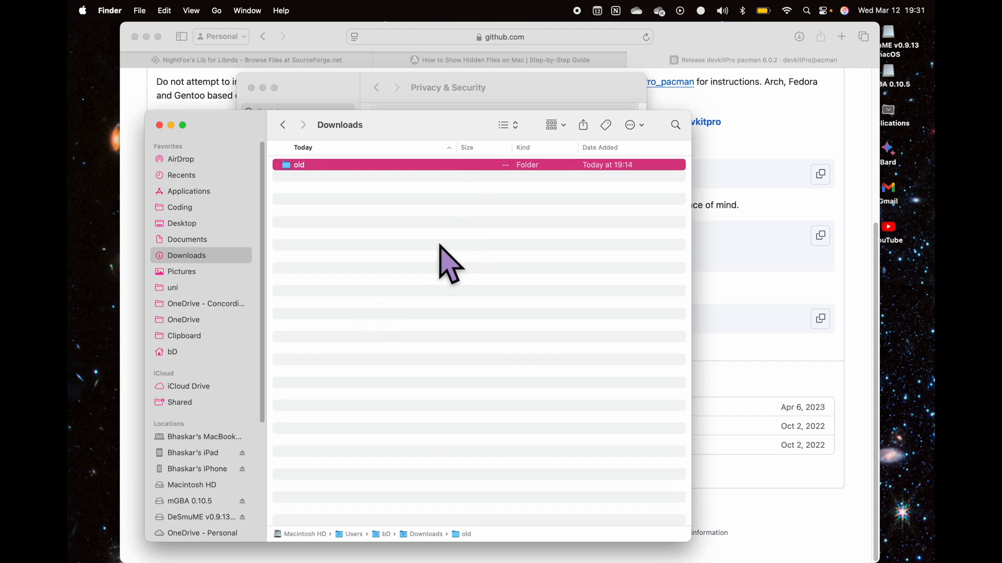
mouse_move(436, 268)
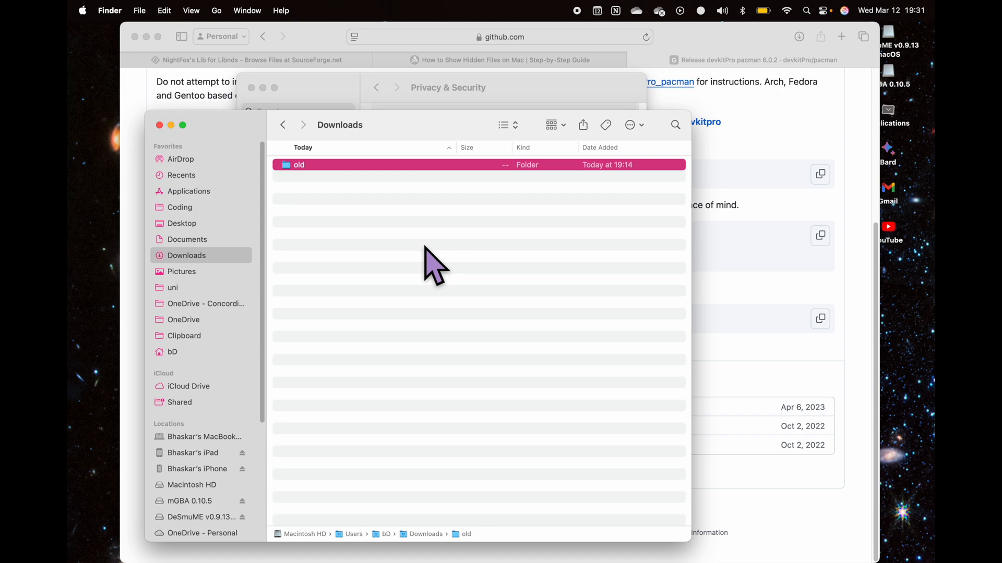
Show the top level of Macintosh HD from the Finder sidebar, hidden folders included
click(192, 438)
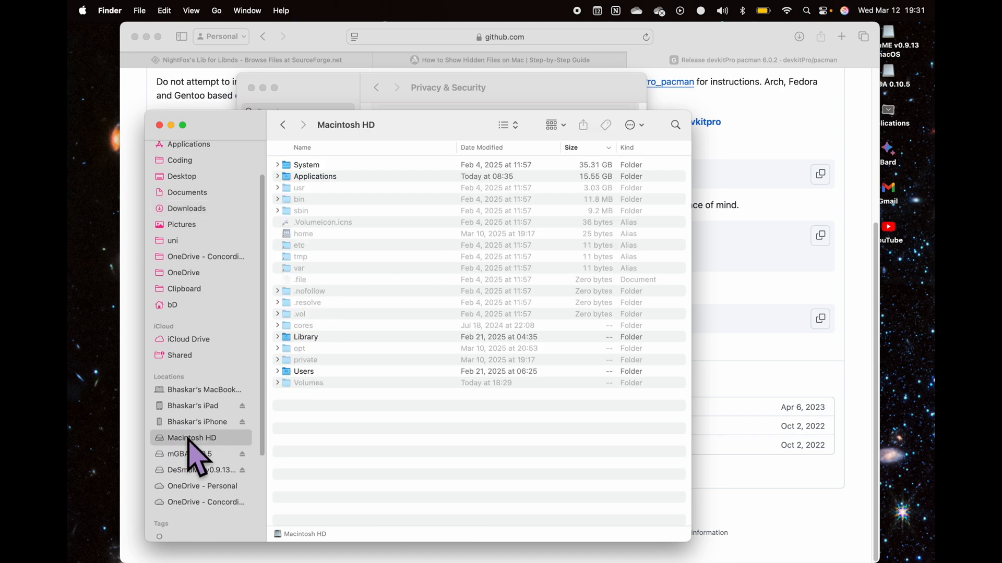
mouse_move(219, 464)
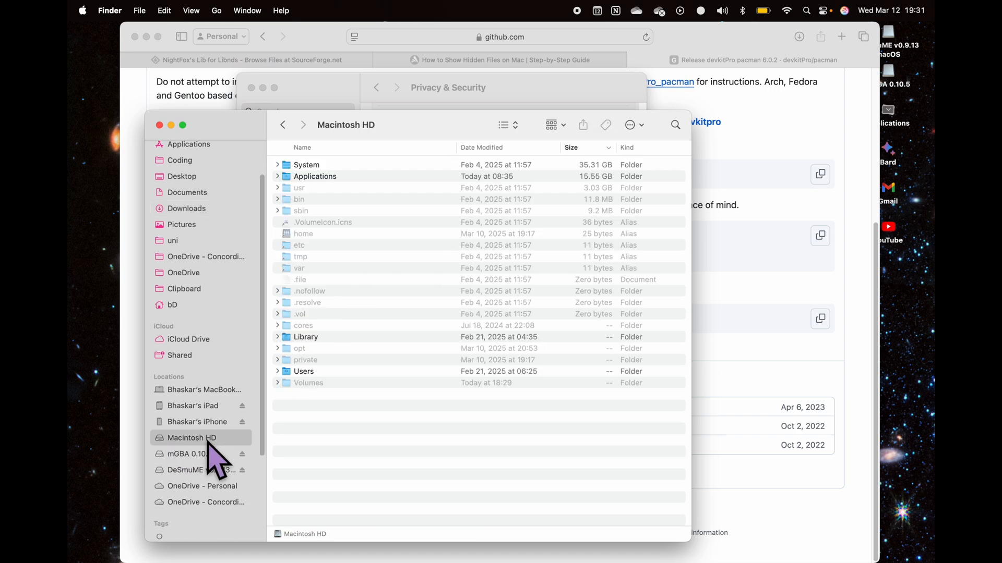
mouse_move(345, 189)
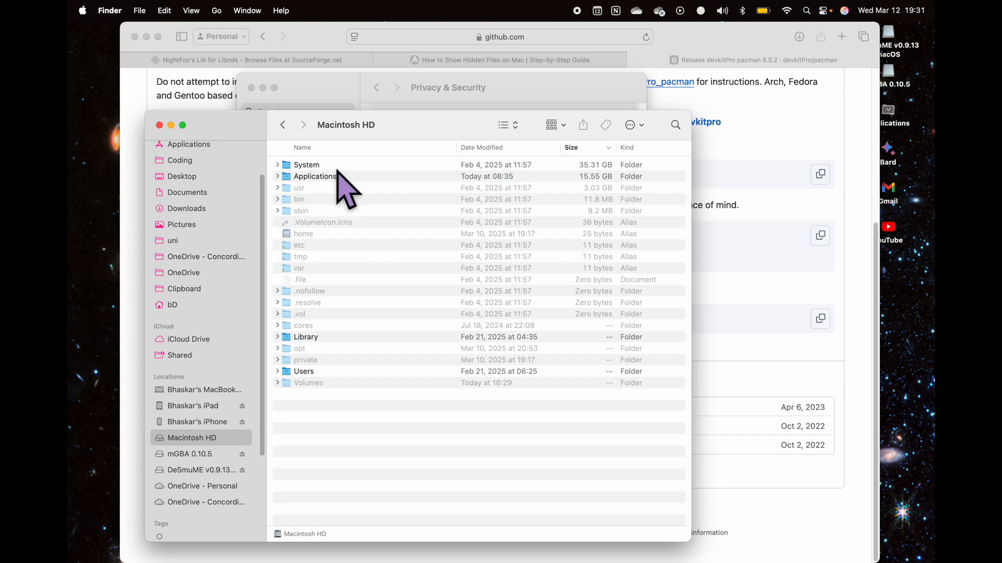
mouse_move(333, 192)
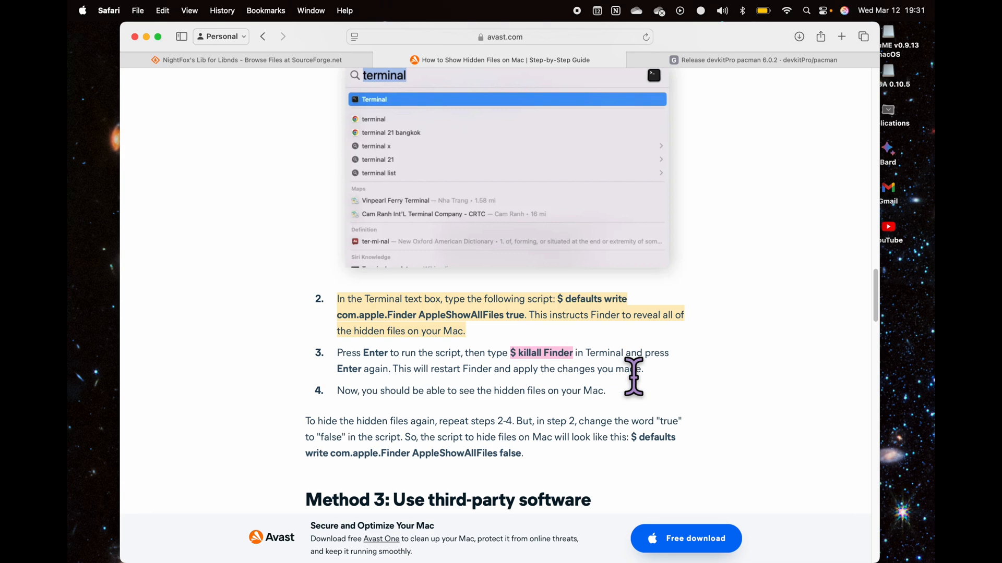
mouse_move(674, 406)
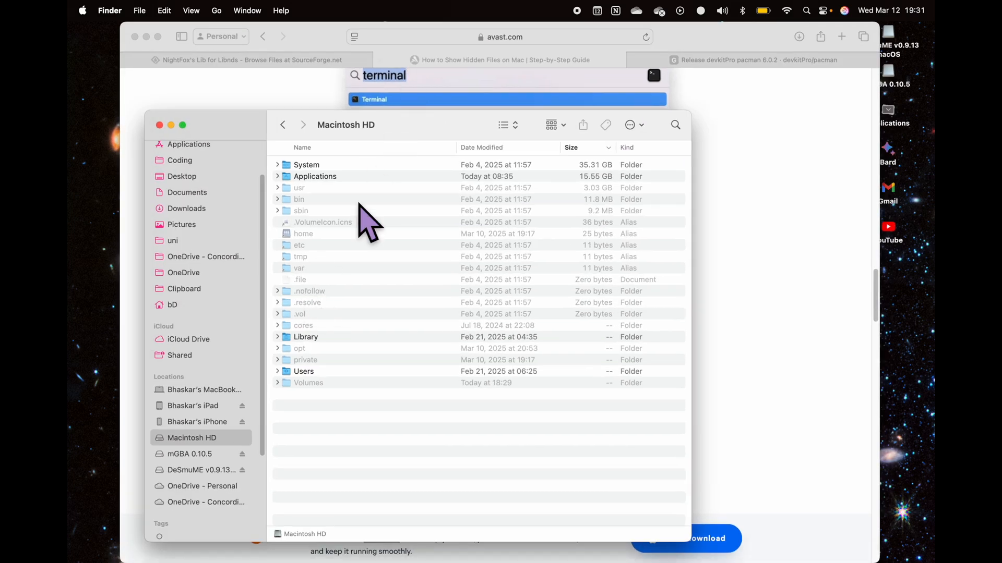
mouse_move(211, 457)
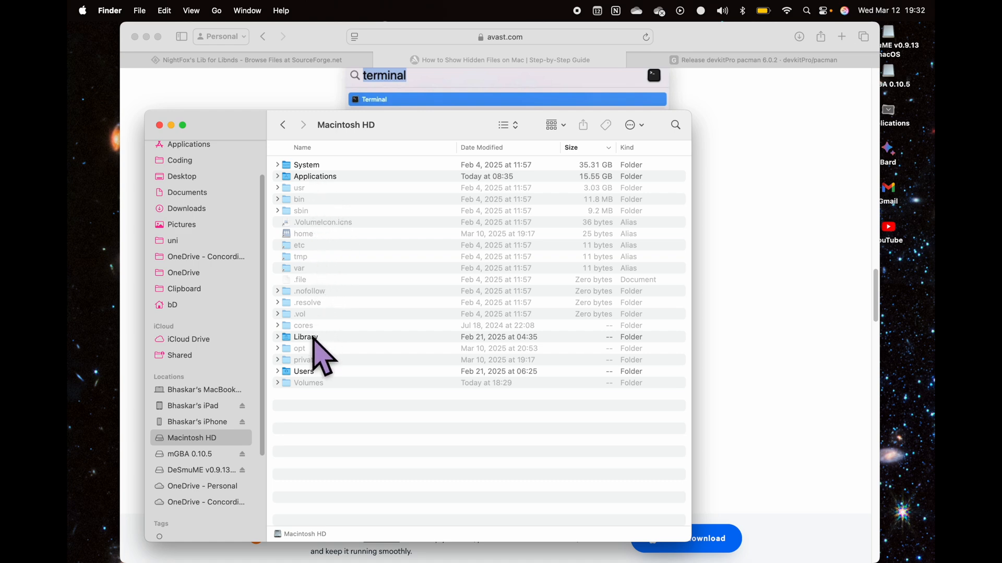
Browse into opt and then its devkitpro folder listing devkitARM, pacman, libnds and tools
double_click(299, 348)
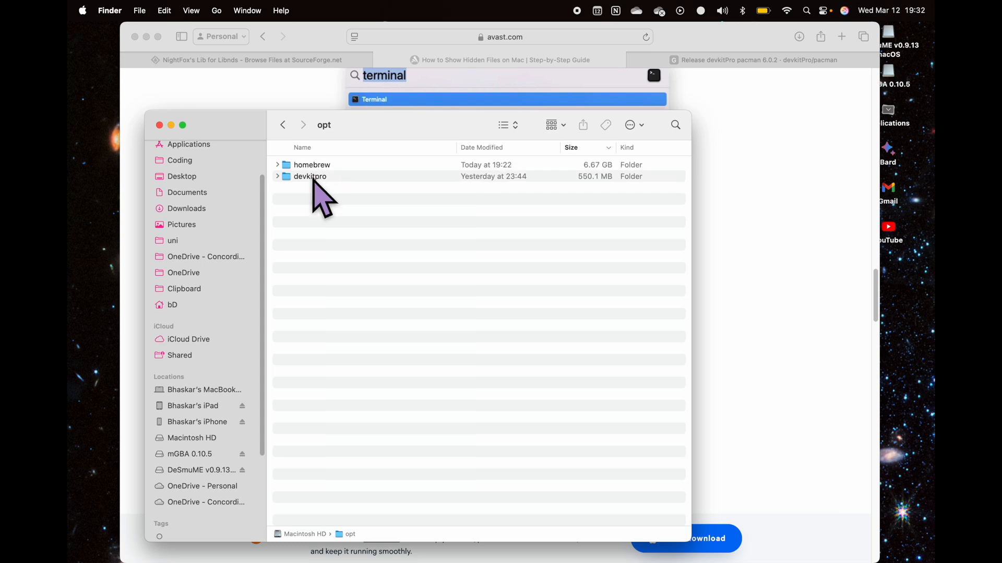
double_click(310, 176)
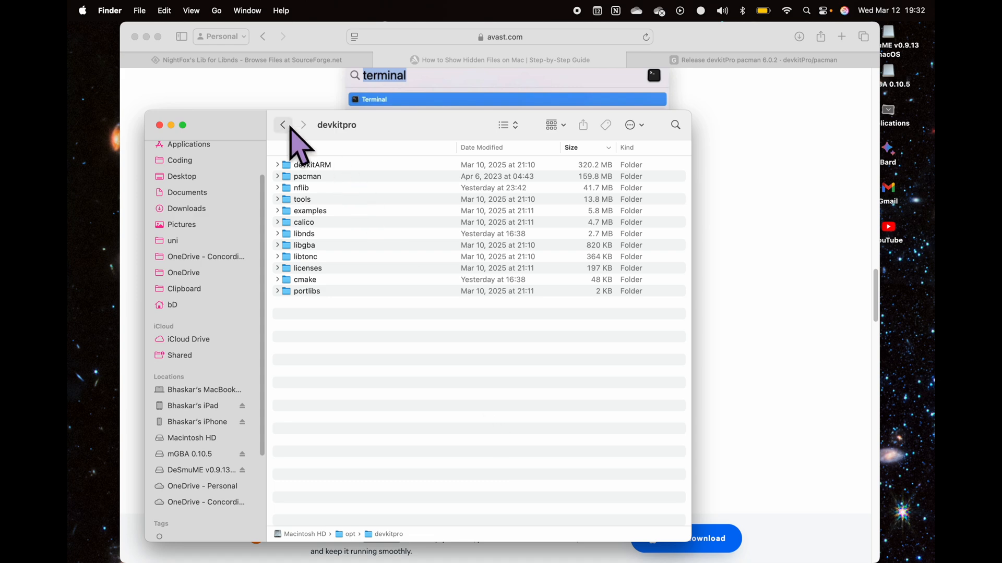
mouse_move(369, 186)
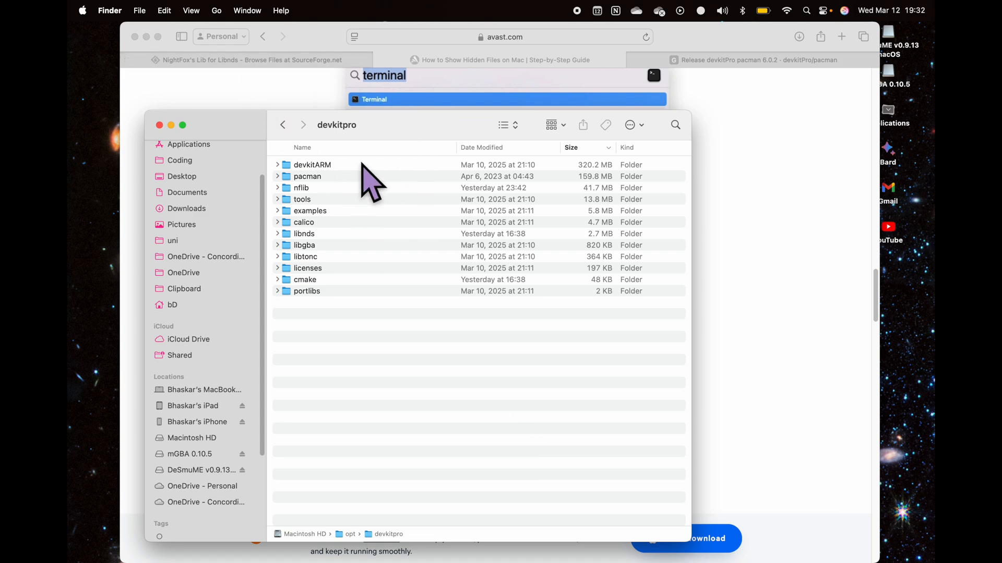
mouse_move(745, 140)
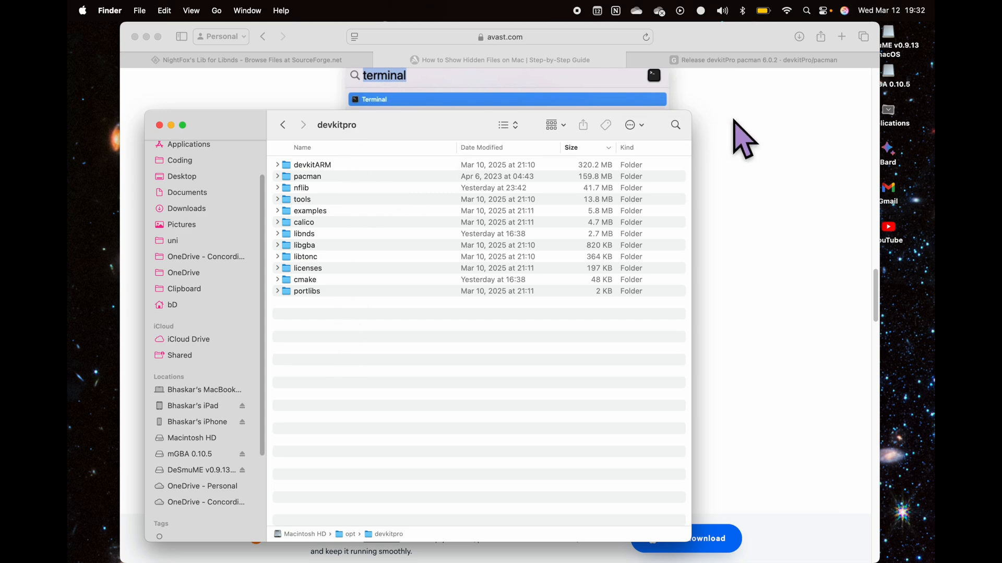
mouse_move(745, 147)
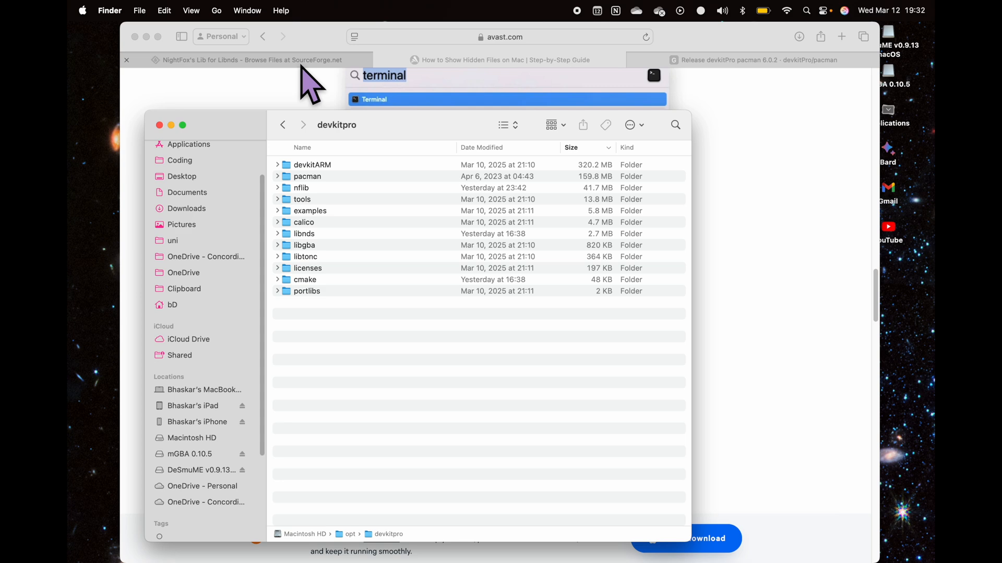
mouse_move(767, 131)
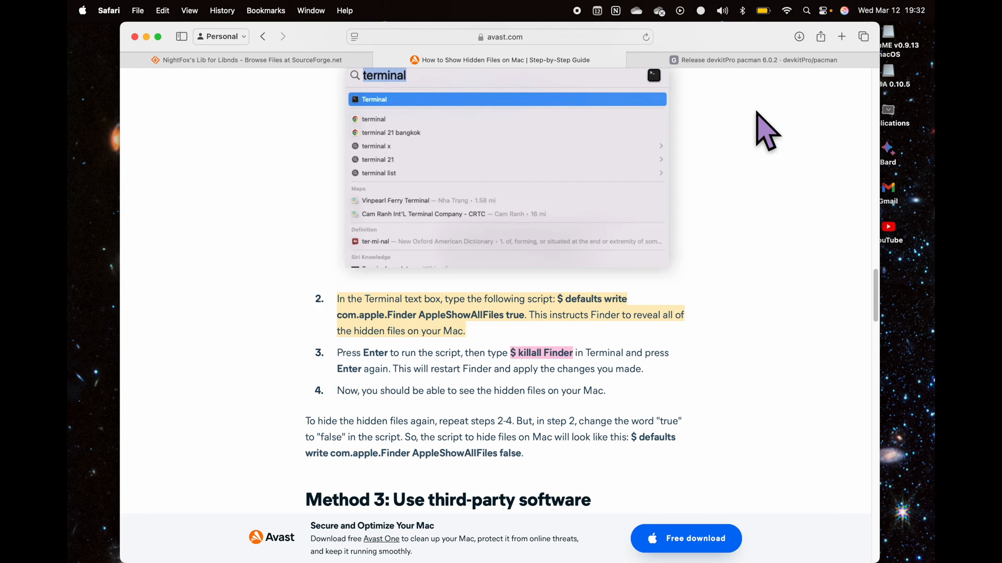
mouse_move(600, 67)
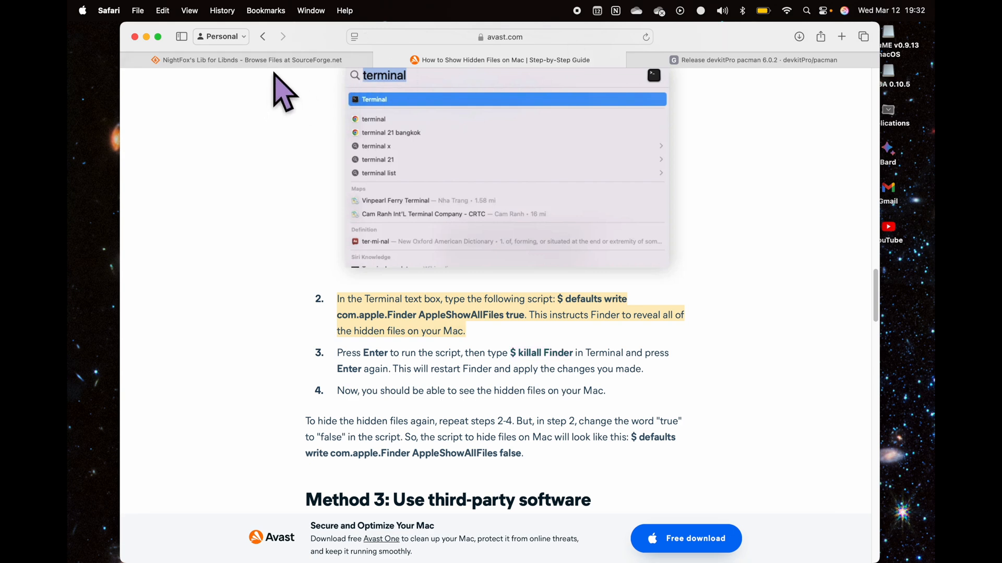
Switch to the NightFox's Lib SourceForge files page, select 'Libnds' in its title and start a new blank tab
click(246, 60)
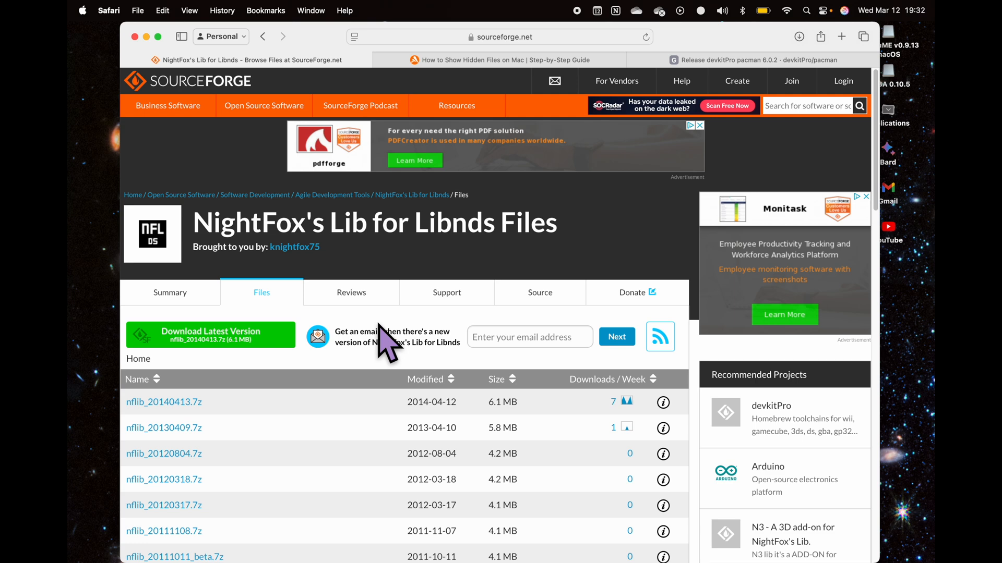
mouse_move(412, 224)
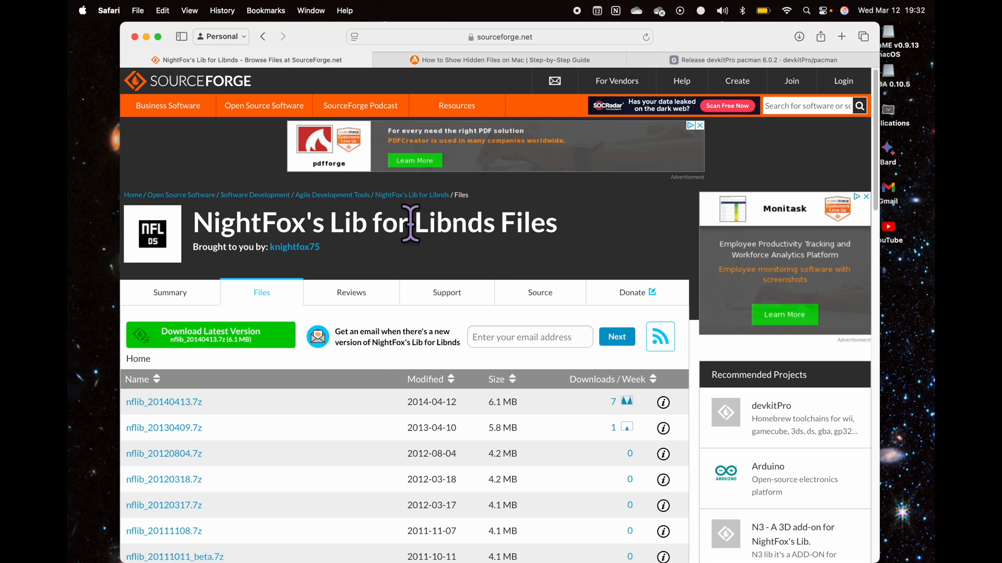
double_click(452, 223)
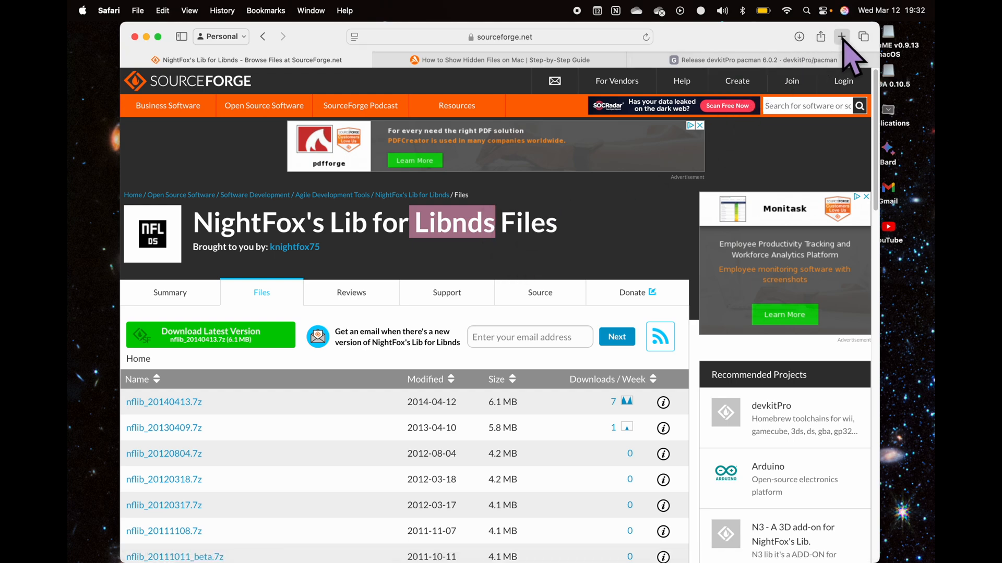
click(840, 37)
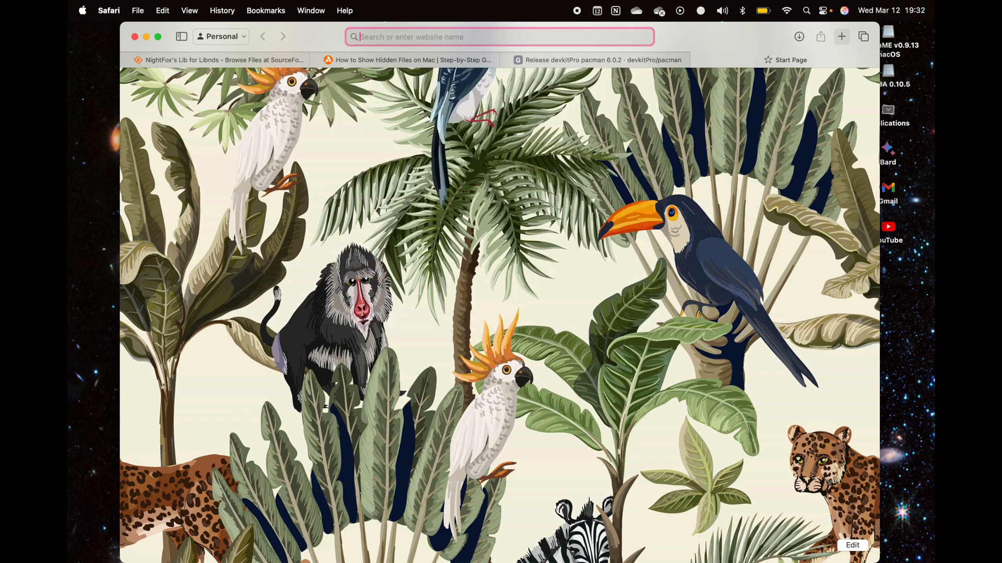
Load libnds.devkitpro.org in the new tab, then return to the NightFox's Lib files page
text(libnds.devkitpro.org)
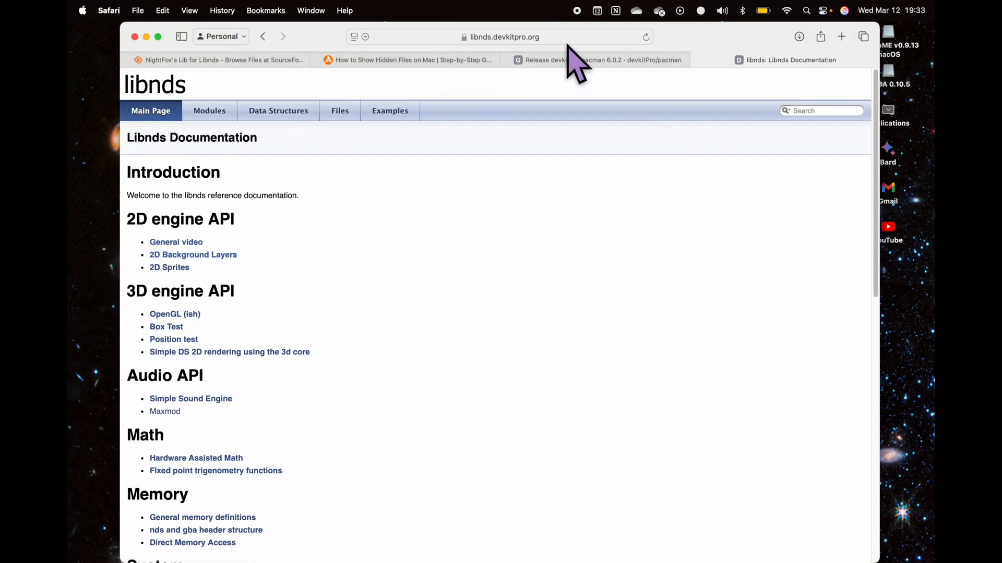
click(221, 60)
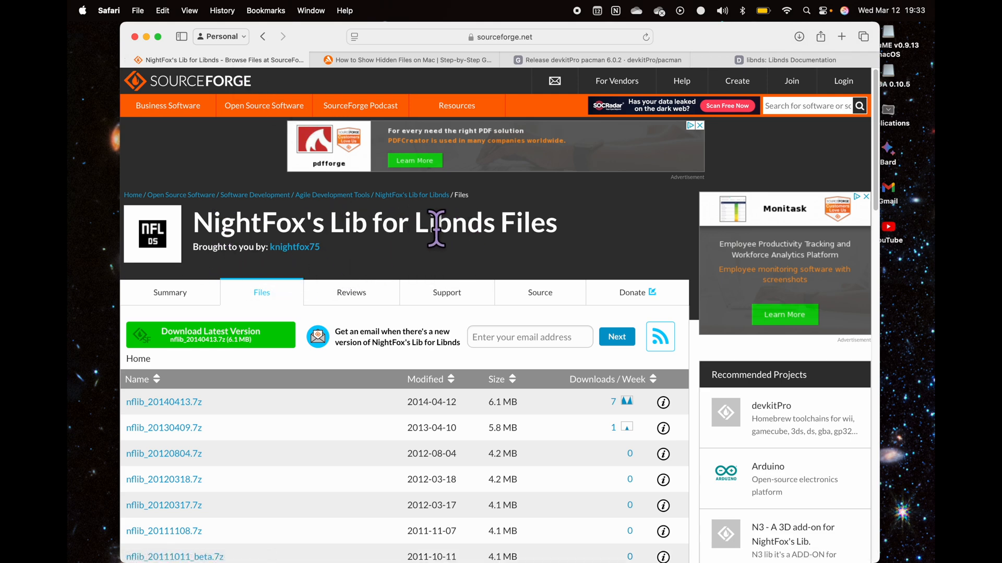
mouse_move(569, 256)
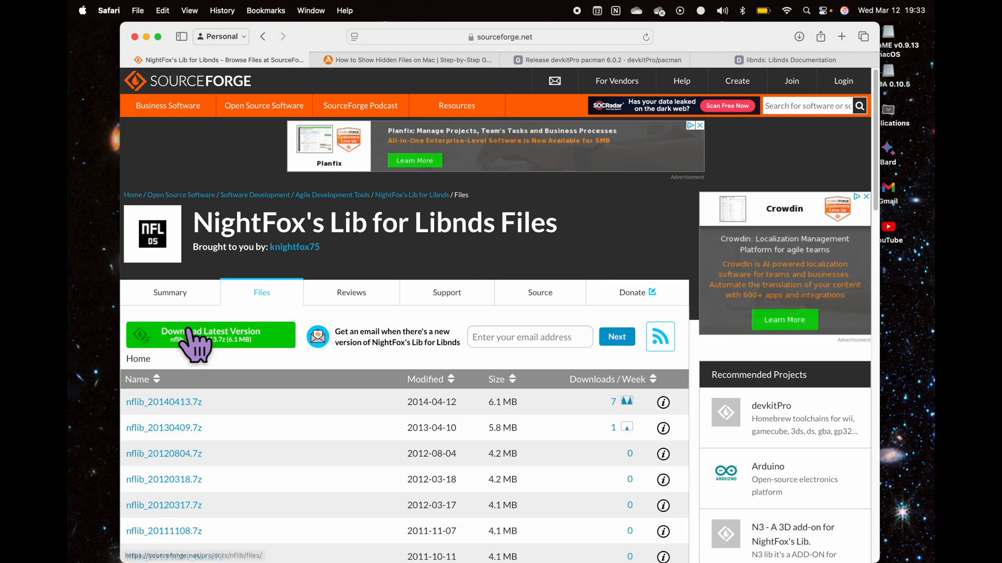
mouse_move(168, 422)
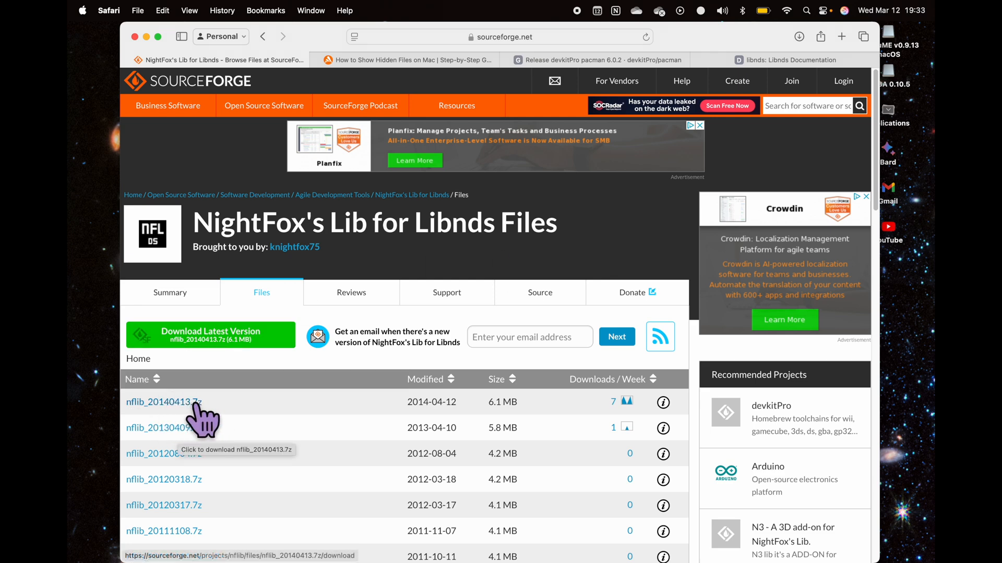
mouse_move(399, 419)
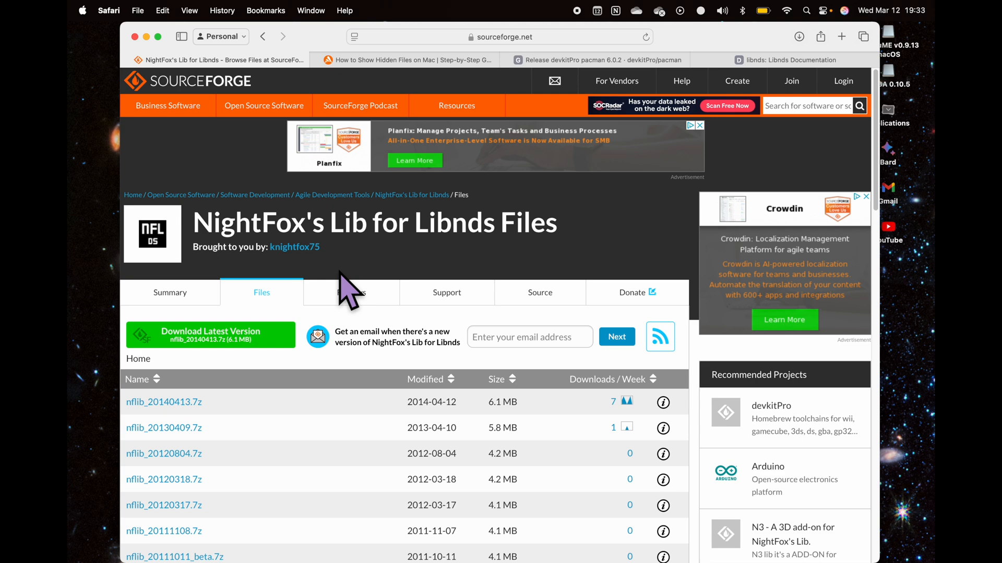
mouse_move(163, 402)
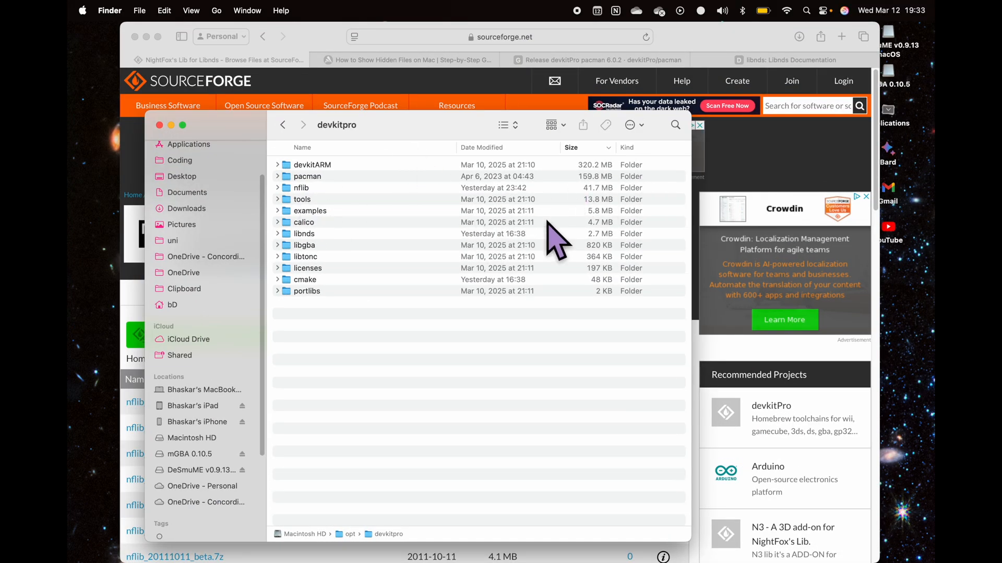
mouse_move(633, 191)
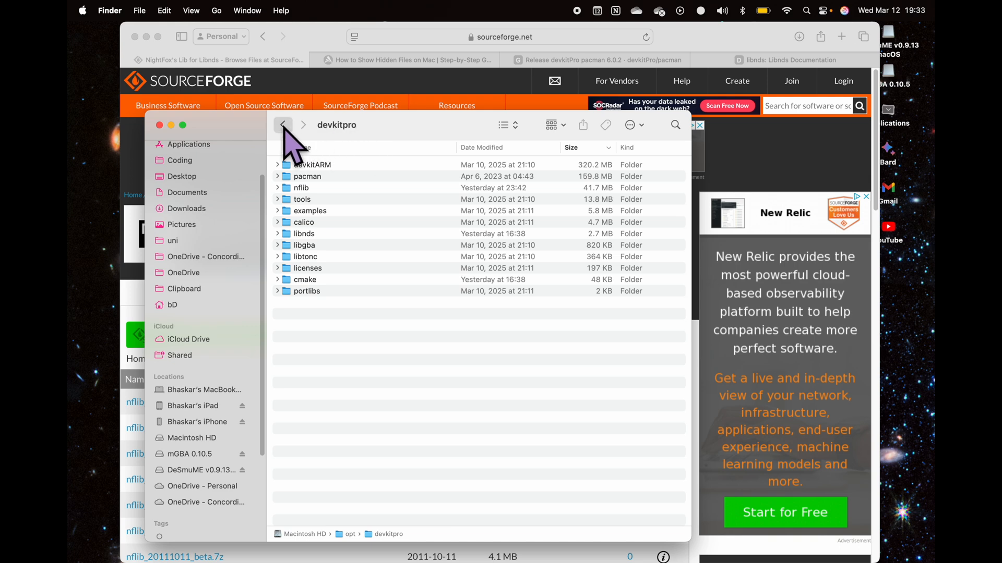
Go back to opt, reopen devkitpro and select its nflib folder
click(282, 125)
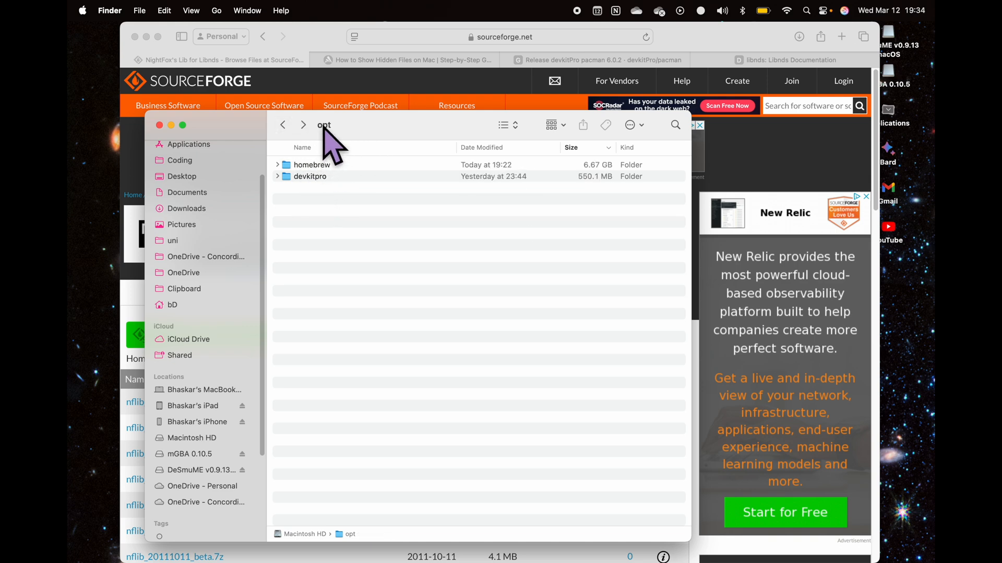
click(310, 177)
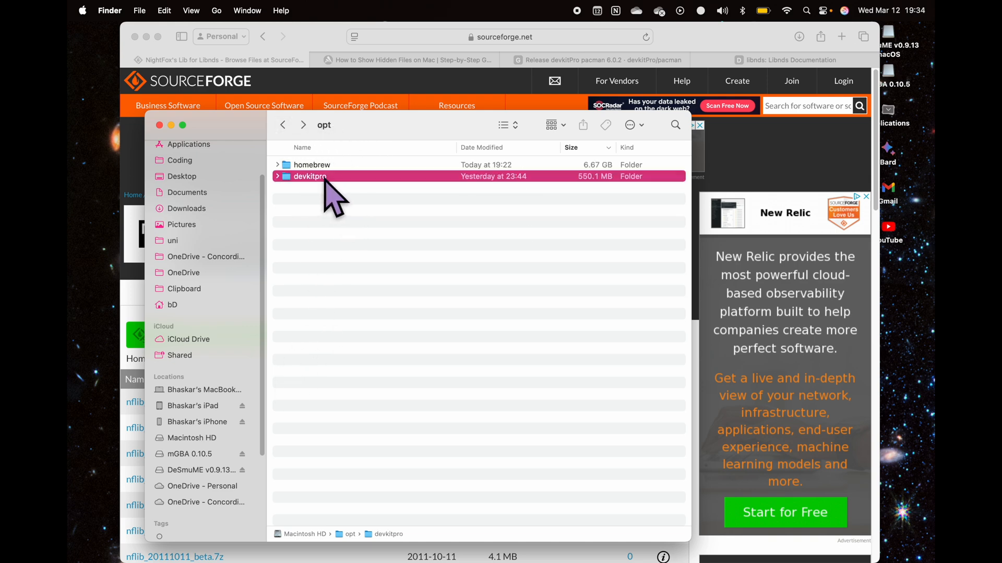
double_click(308, 176)
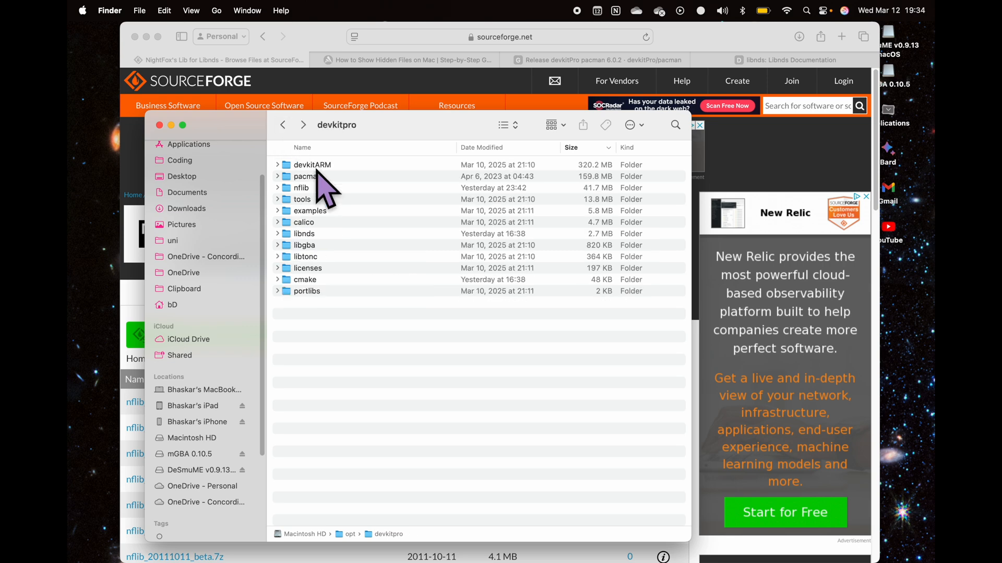
click(300, 188)
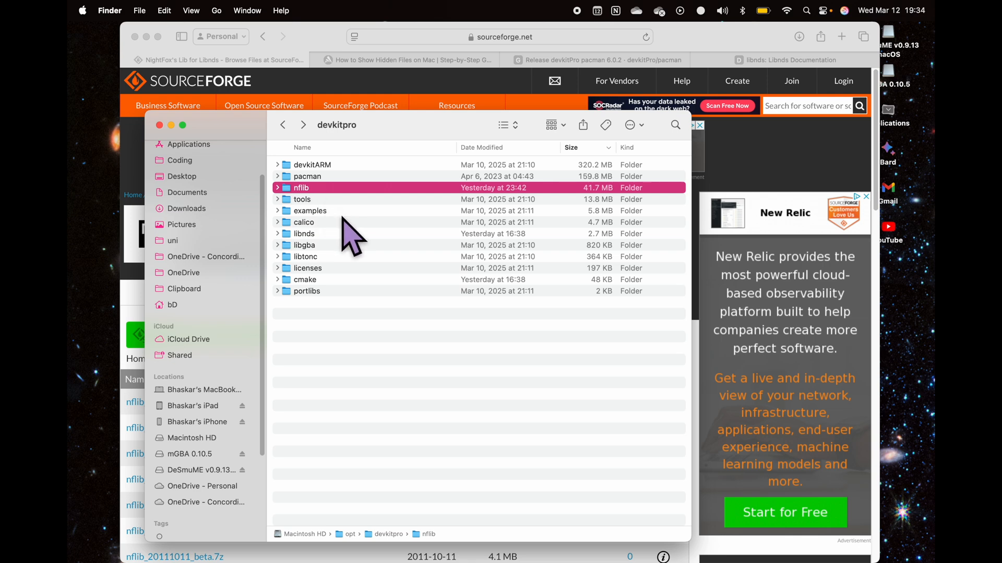
mouse_move(345, 243)
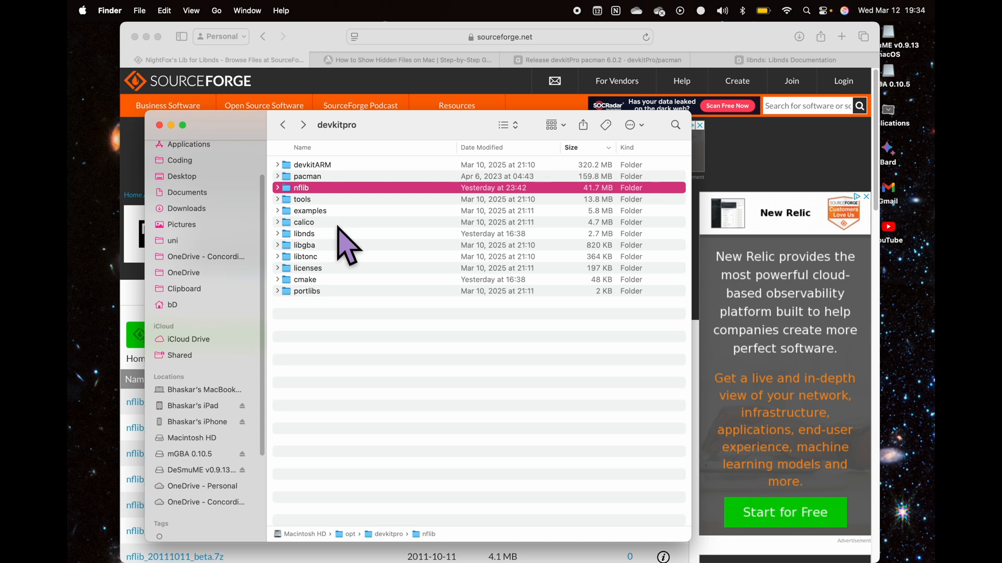
Enter nflib, glance at examples, then settle in the template project folder with template.nds, Makefile and source
double_click(300, 188)
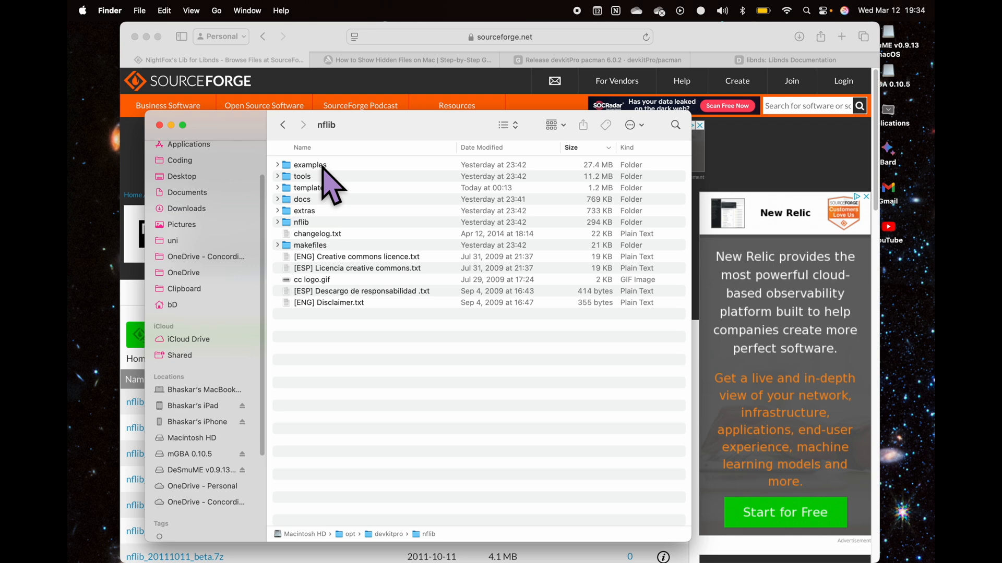
double_click(309, 164)
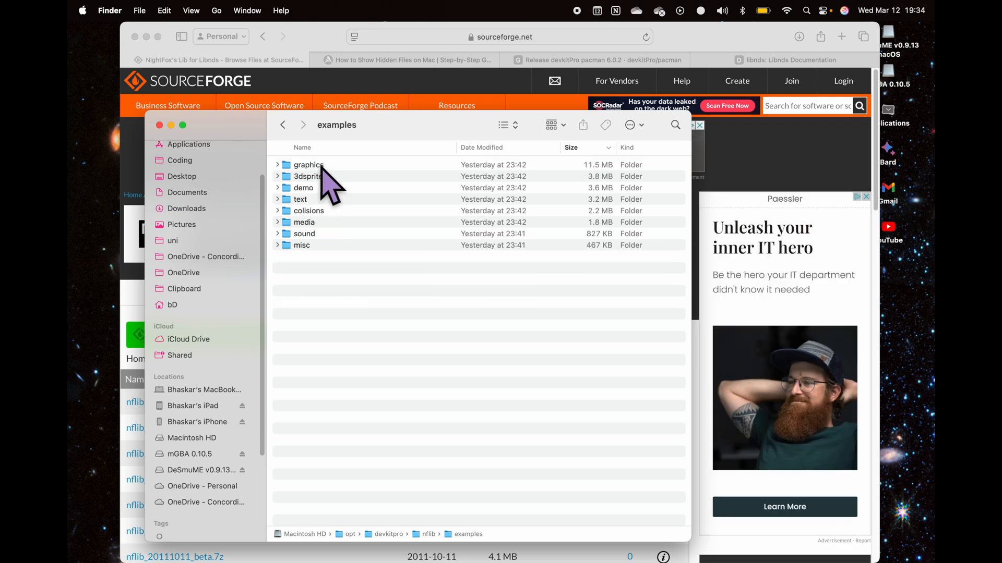
click(283, 125)
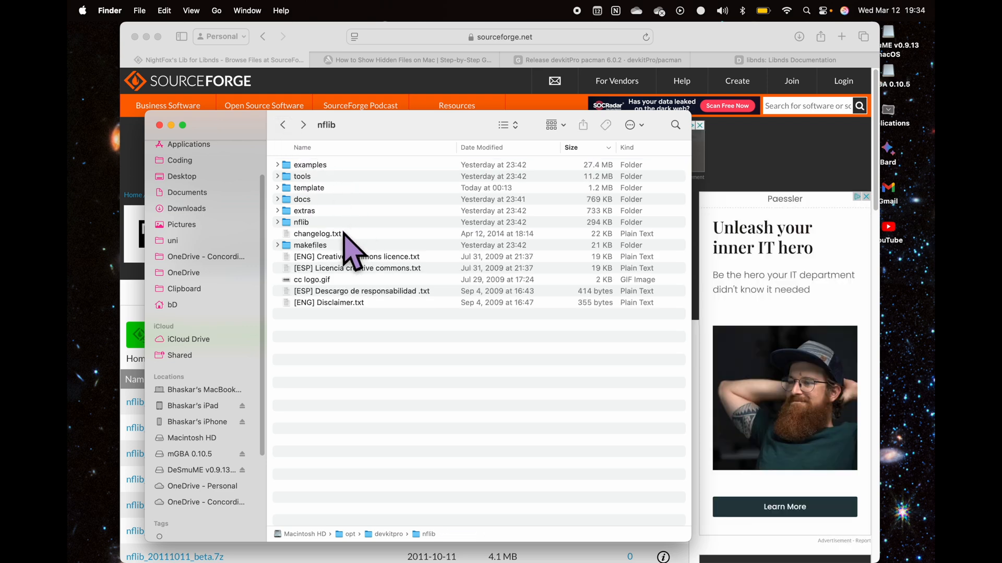
double_click(309, 187)
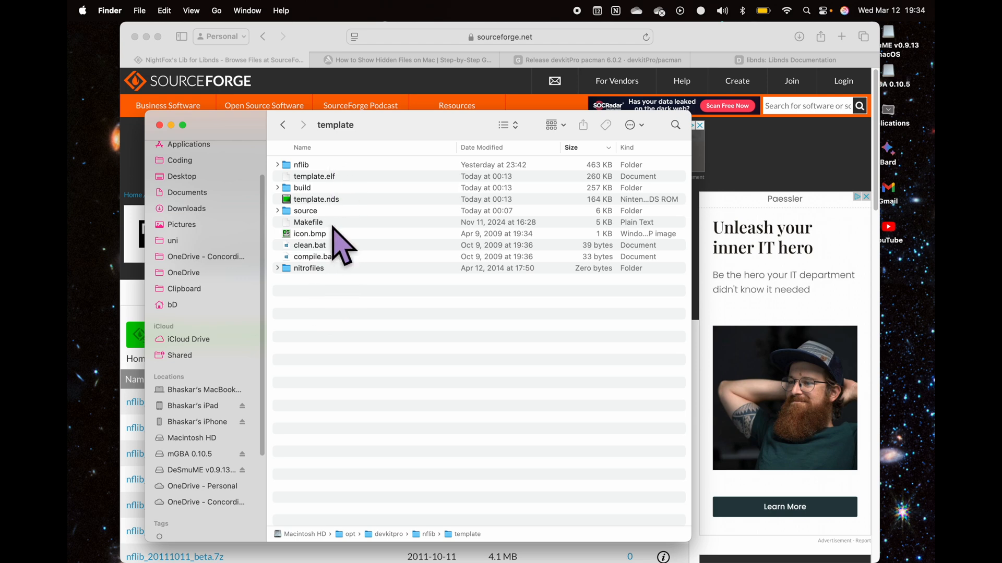
mouse_move(344, 287)
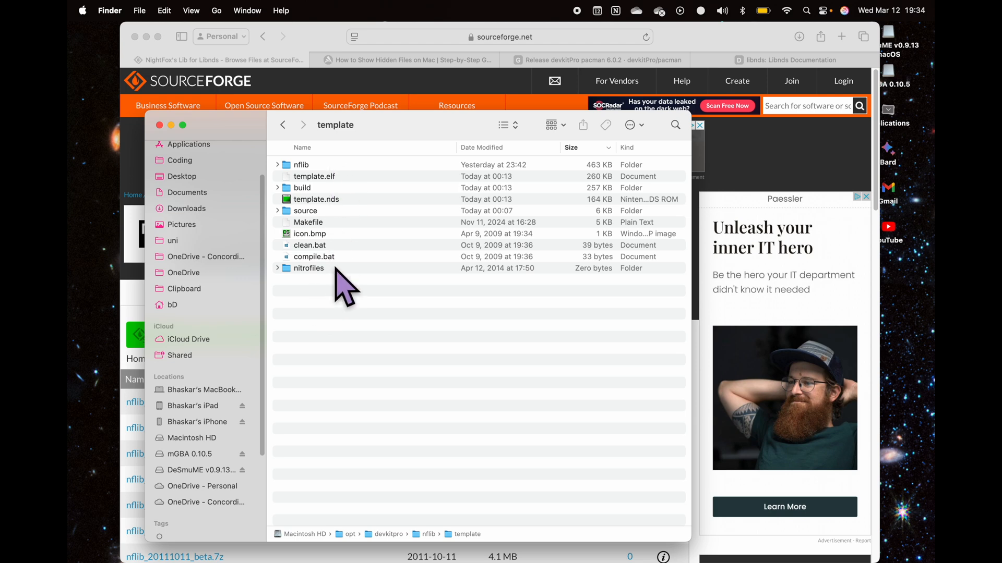
mouse_move(350, 185)
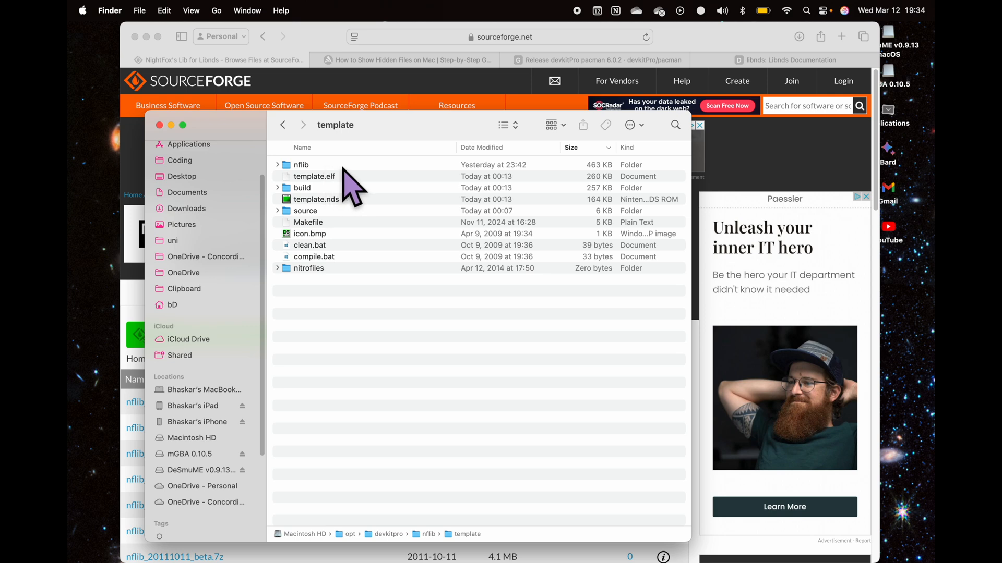
mouse_move(322, 227)
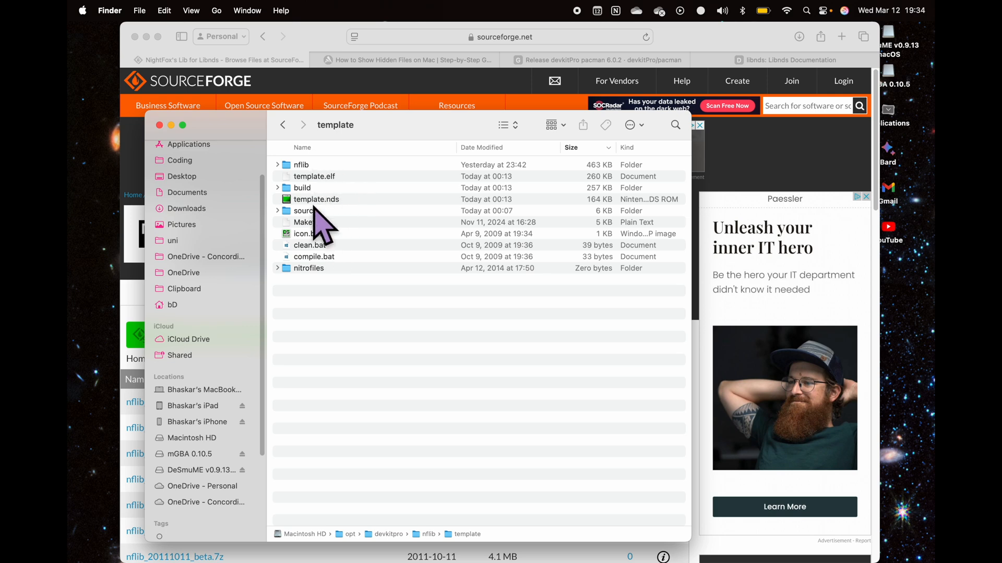
mouse_move(336, 310)
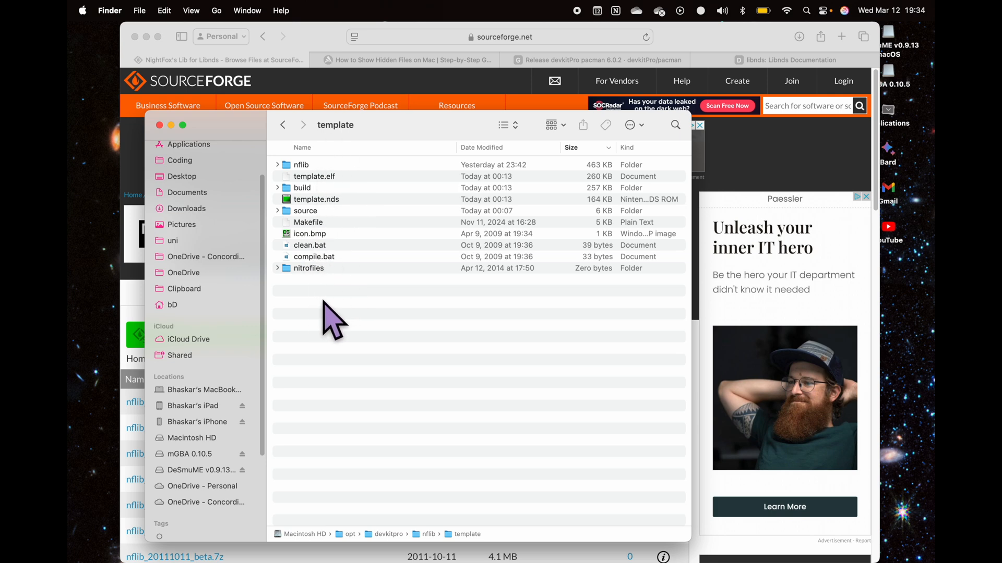
mouse_move(329, 224)
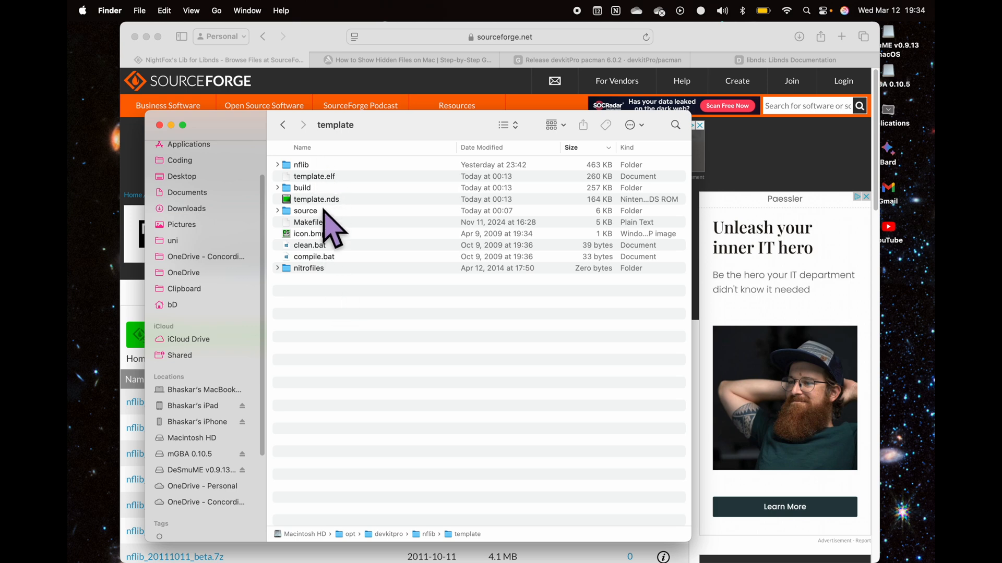
click(305, 211)
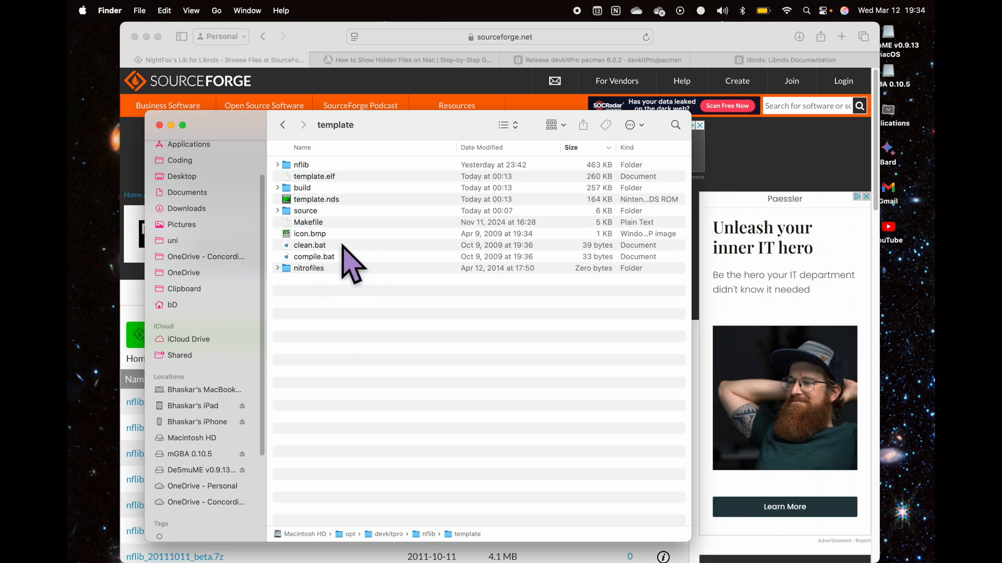
Start a shell at the template folder and run make, which fails asking for DEVKITARM
right_click(455, 534)
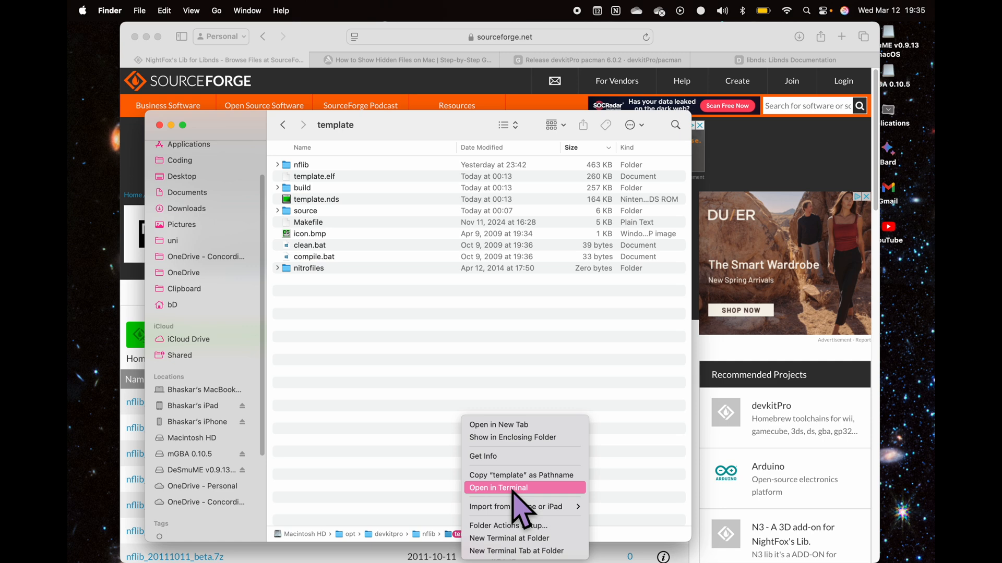
click(499, 487)
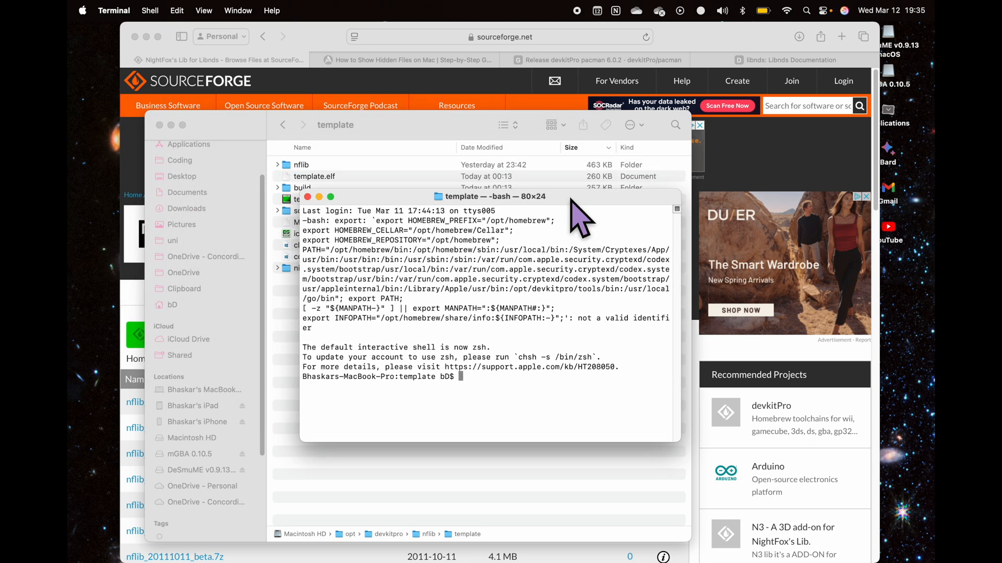
text(make)
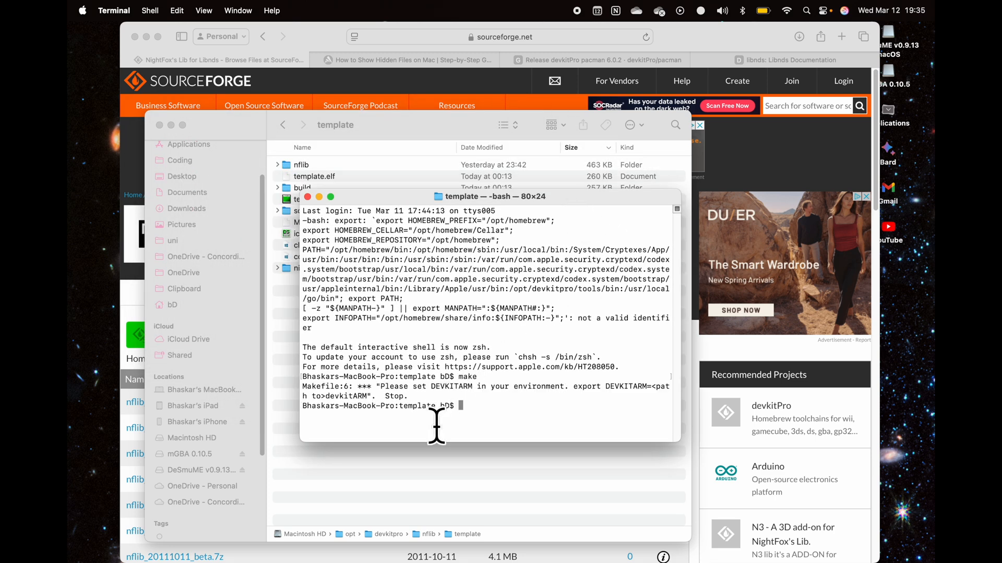
mouse_move(433, 384)
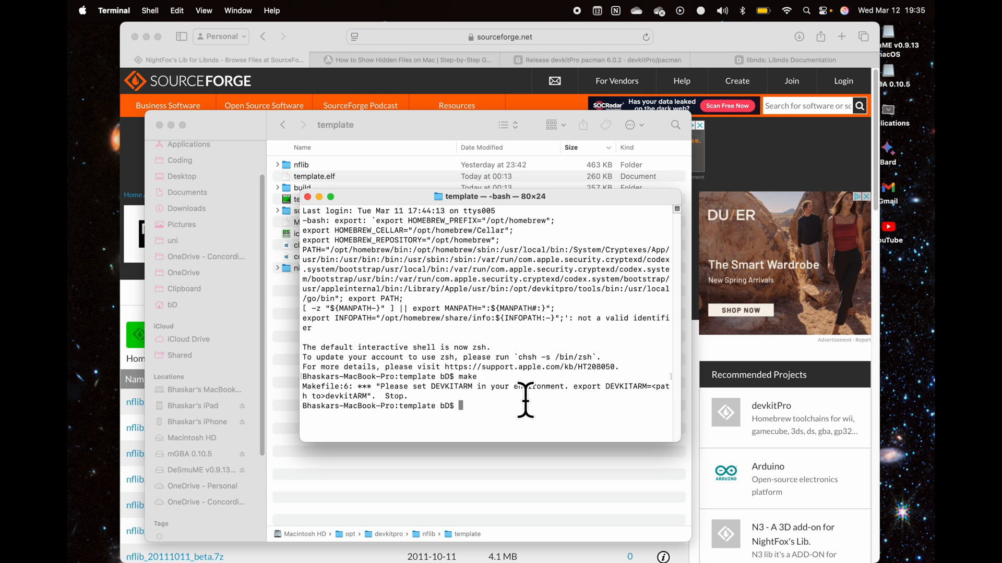
double_click(451, 387)
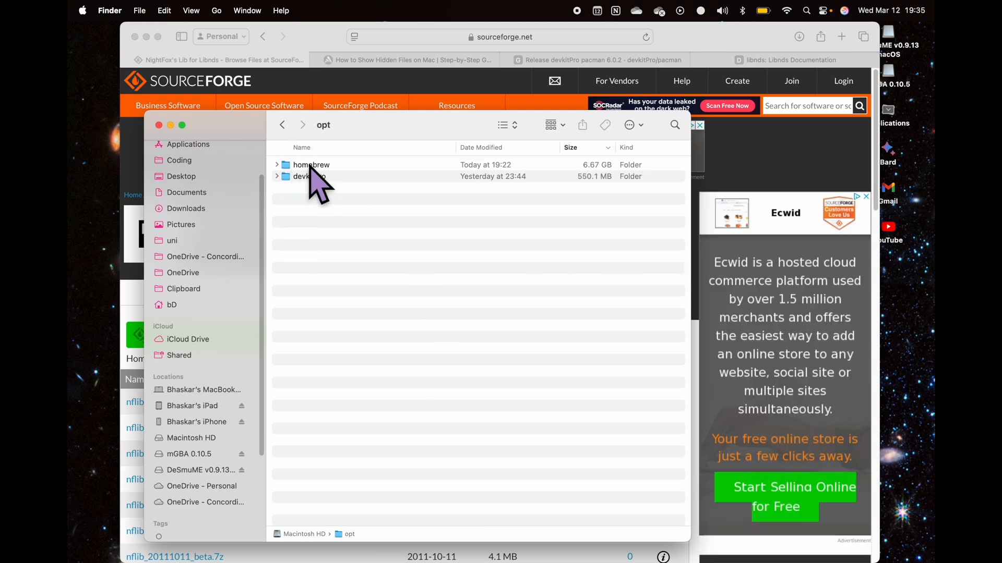
mouse_move(511, 240)
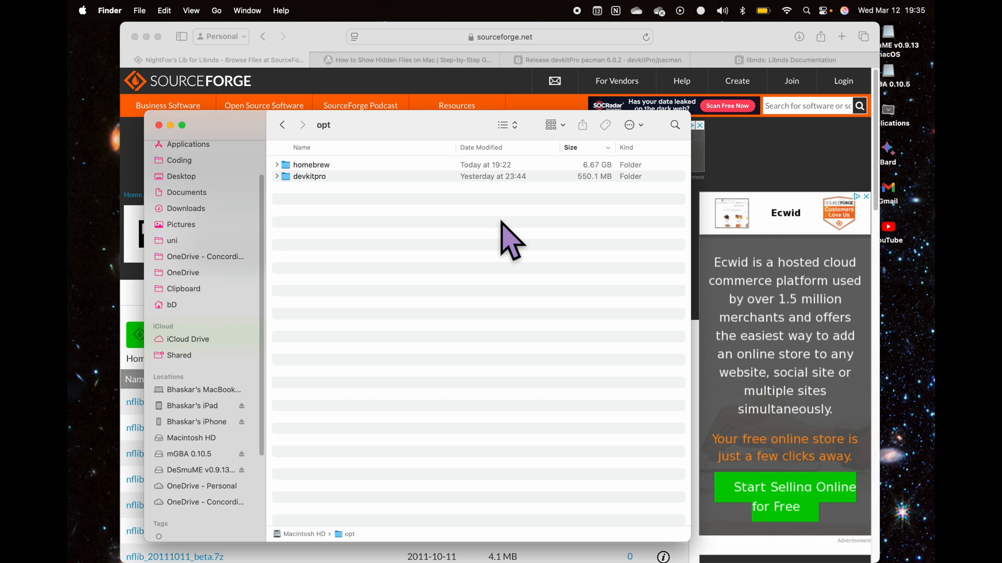
Look through the nflib template project under opt/devkitpro and its source folder
key(cmd+space)
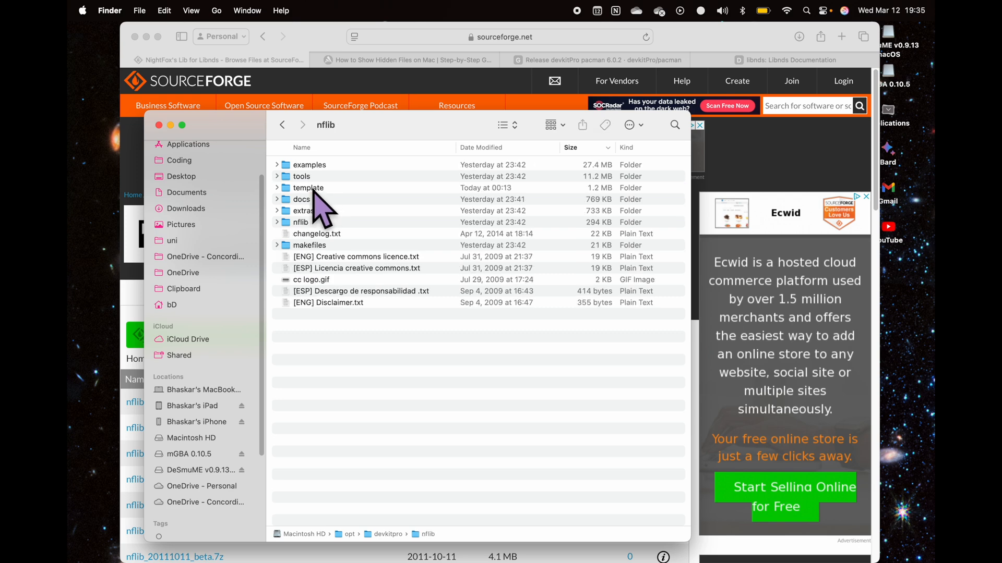
double_click(309, 188)
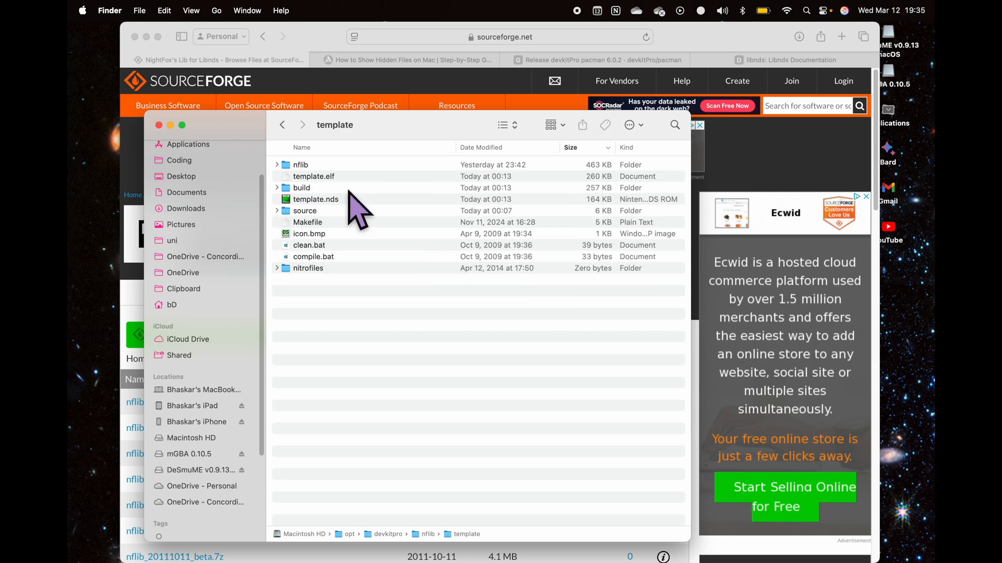
mouse_move(347, 188)
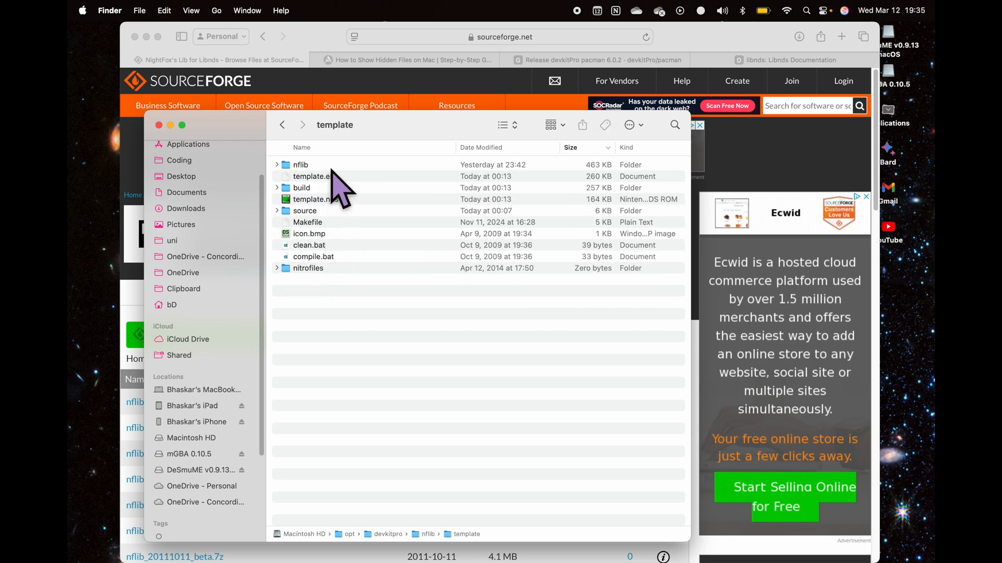
double_click(305, 211)
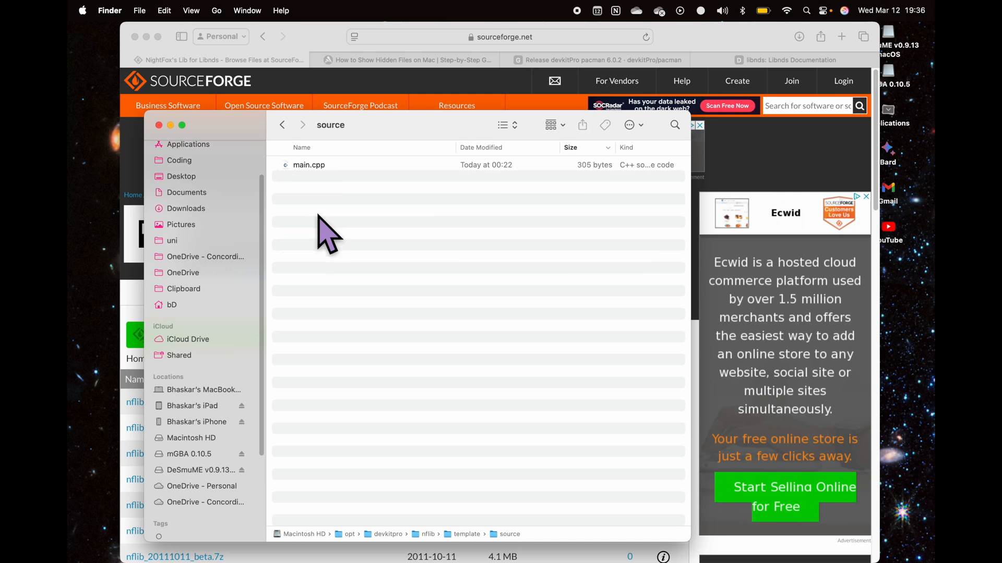
click(281, 125)
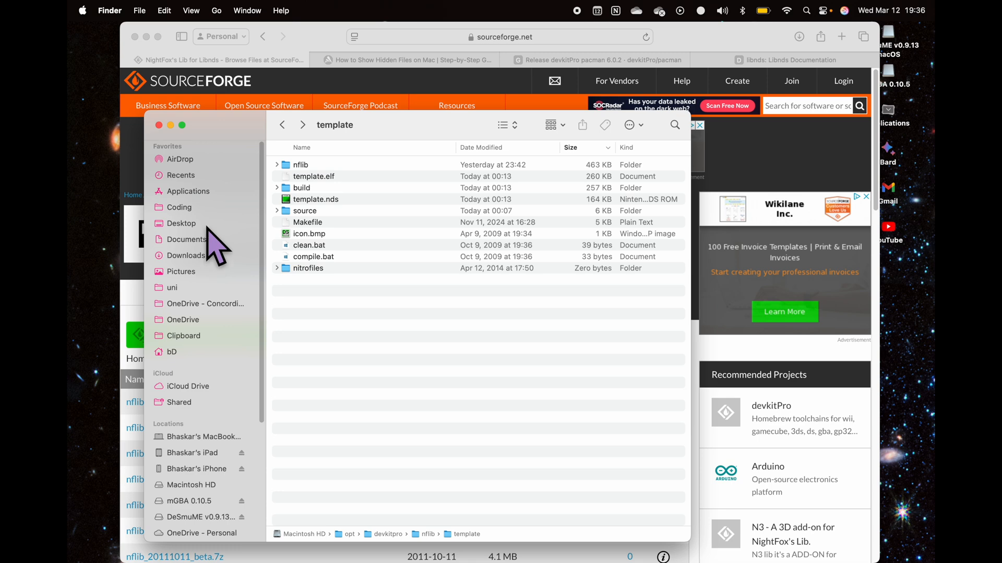
Go to the older template project in Coding/gameDev/console/nds/trial2
click(179, 207)
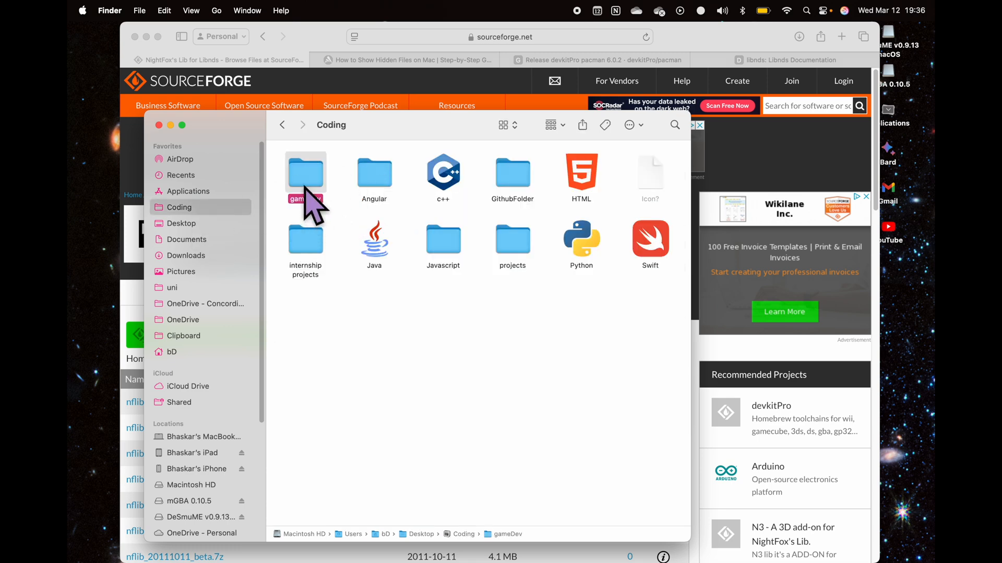
double_click(306, 171)
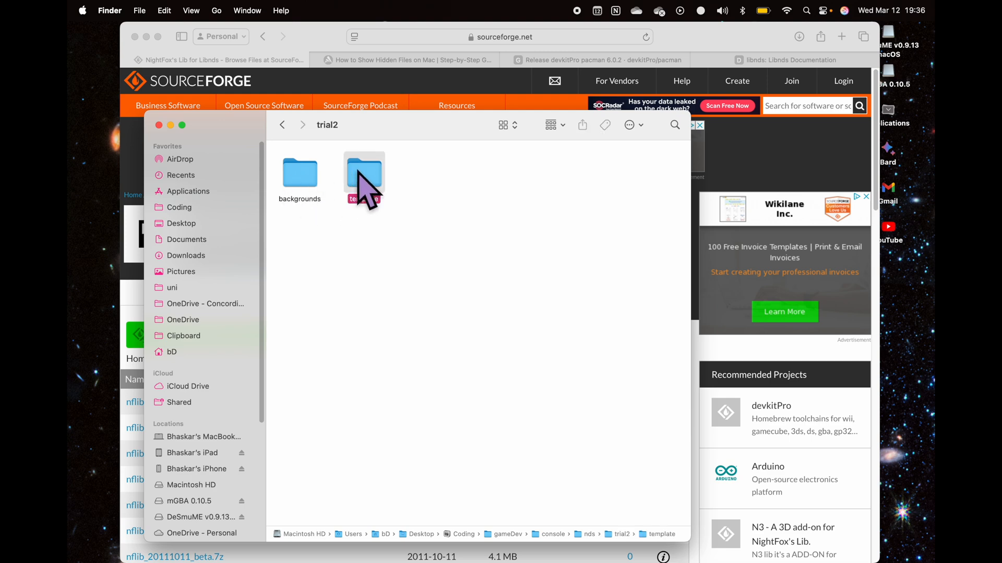
double_click(363, 171)
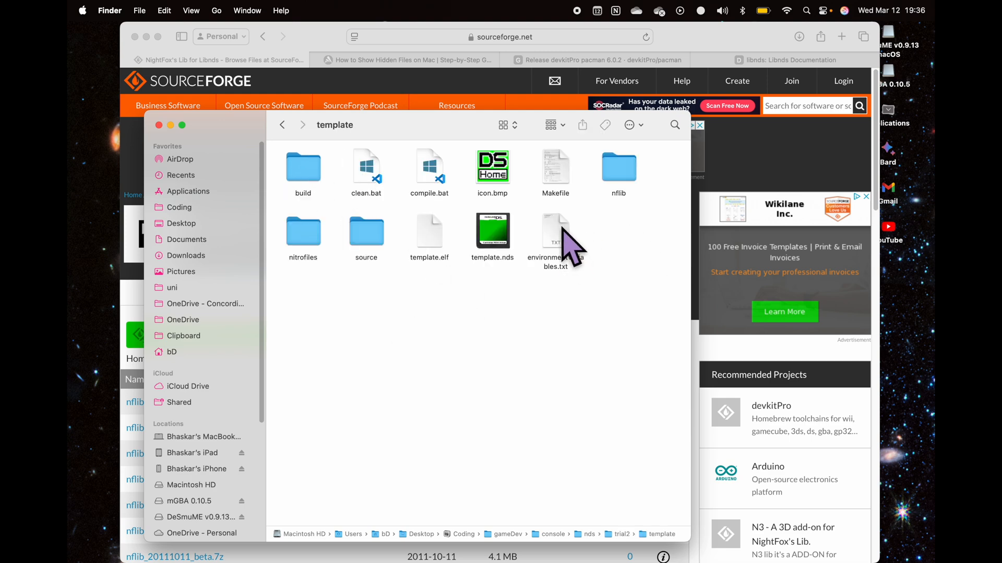
click(366, 167)
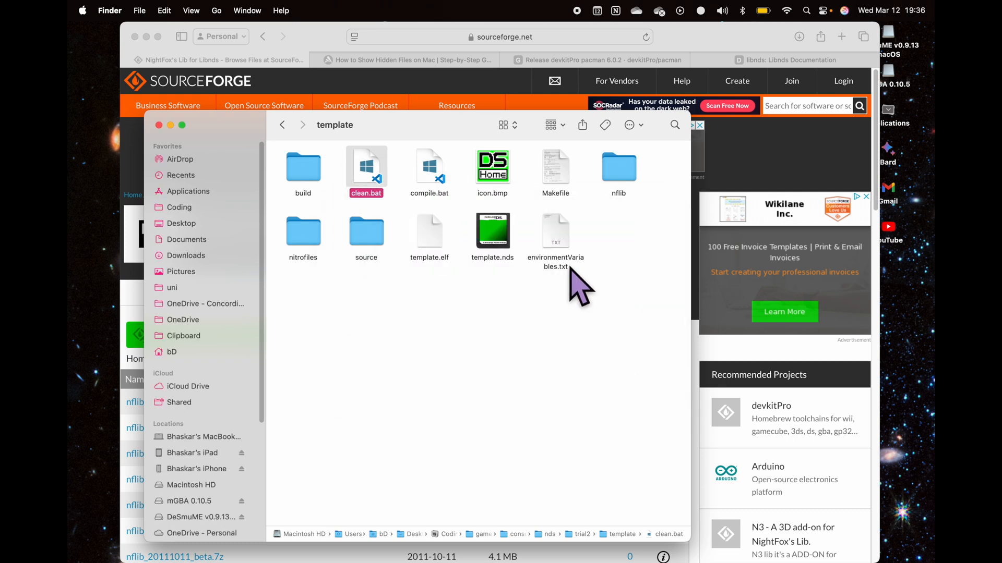
Preview environmentVariables.txt and copy its export DEVKITARM=/opt/devkitpro/devkitARM line for the shell
double_click(555, 231)
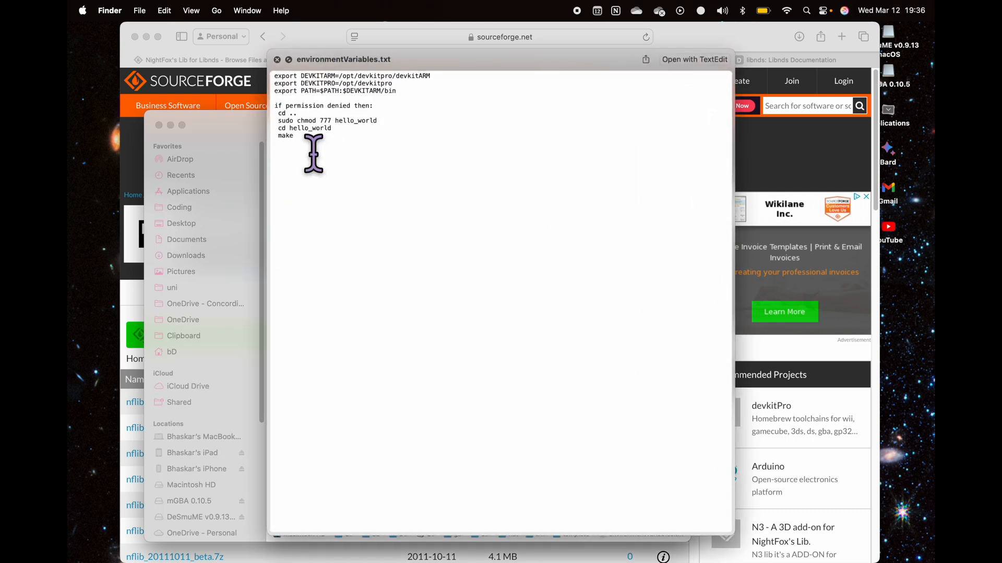
mouse_move(330, 122)
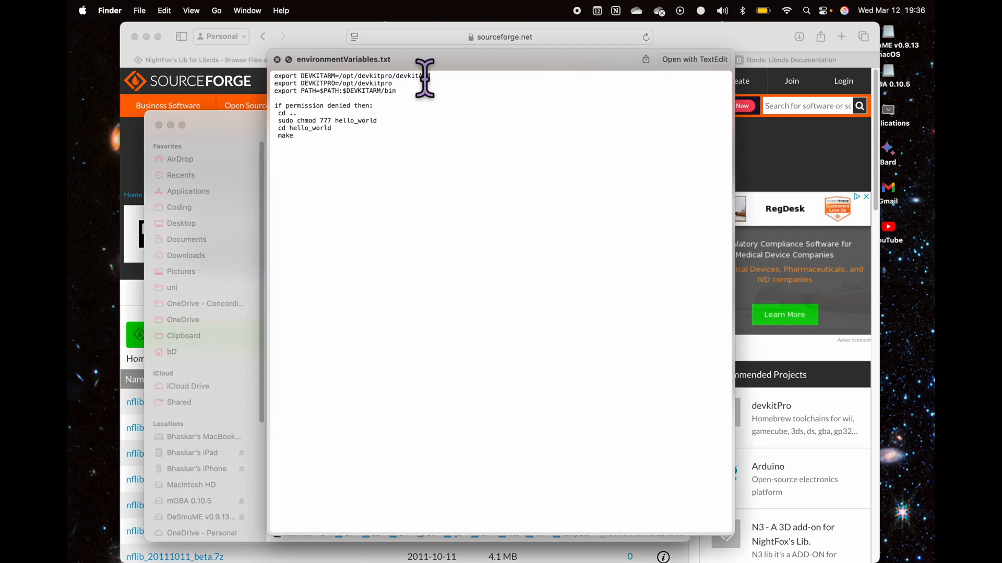
key(cmd+space)
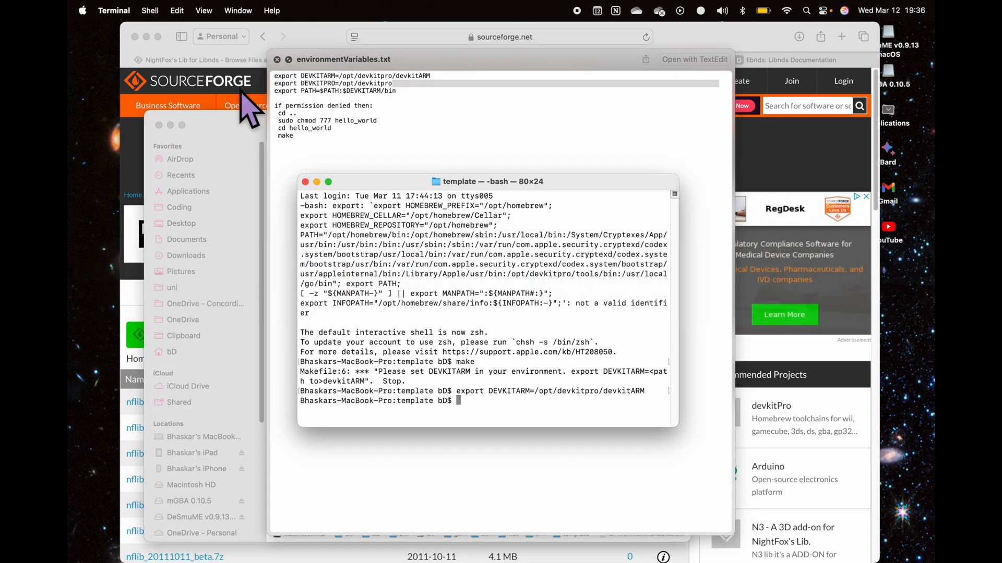
Enter the DEVKITPRO and PATH exports and rerun make to build template.nds
key(enter)
text(make)
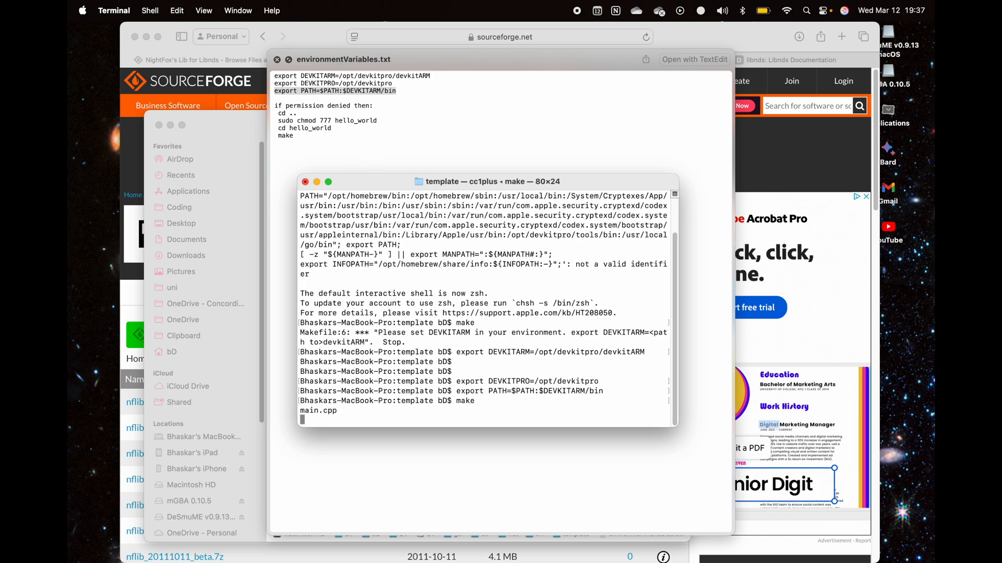
key(Return)
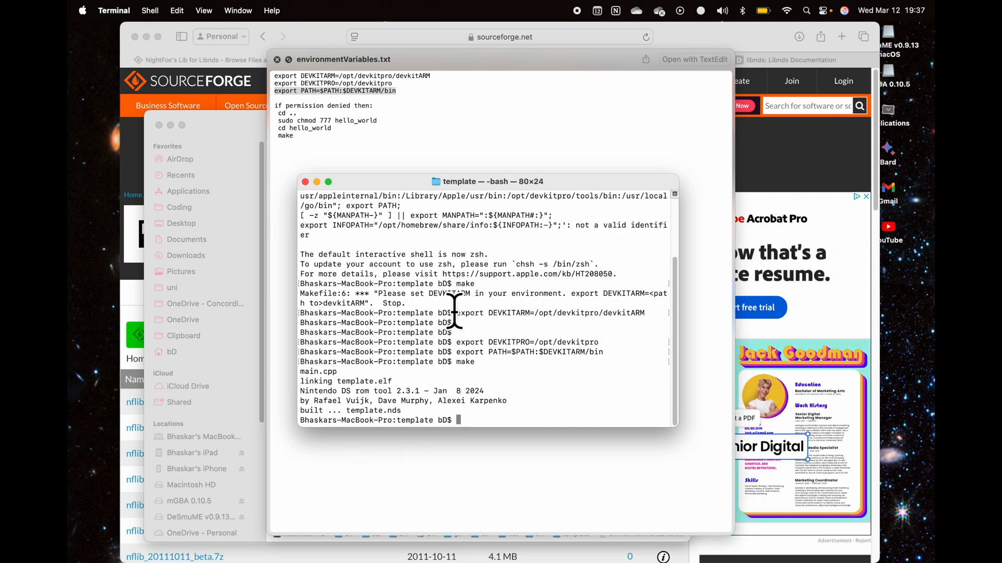
mouse_move(284, 205)
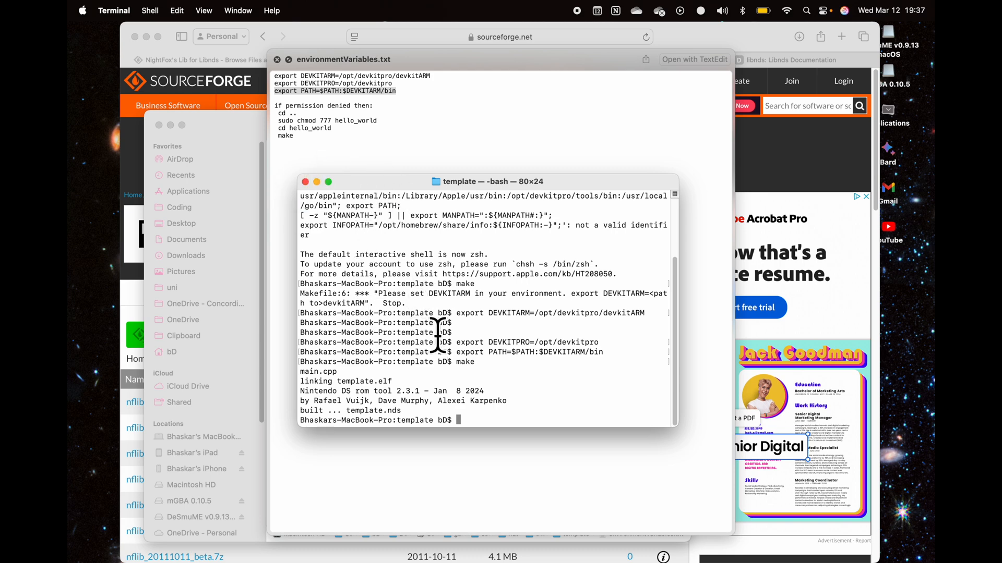
mouse_move(393, 331)
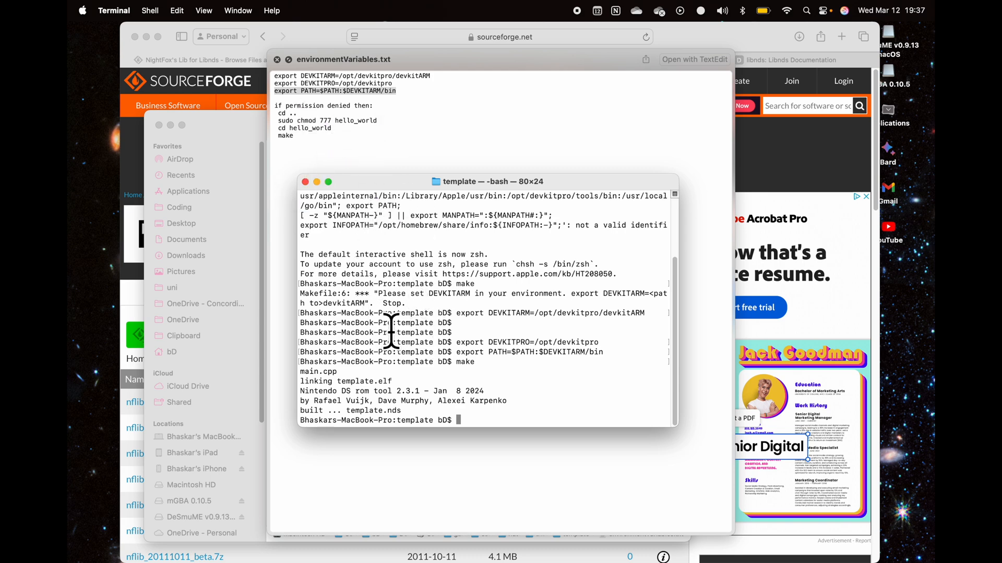
mouse_move(306, 131)
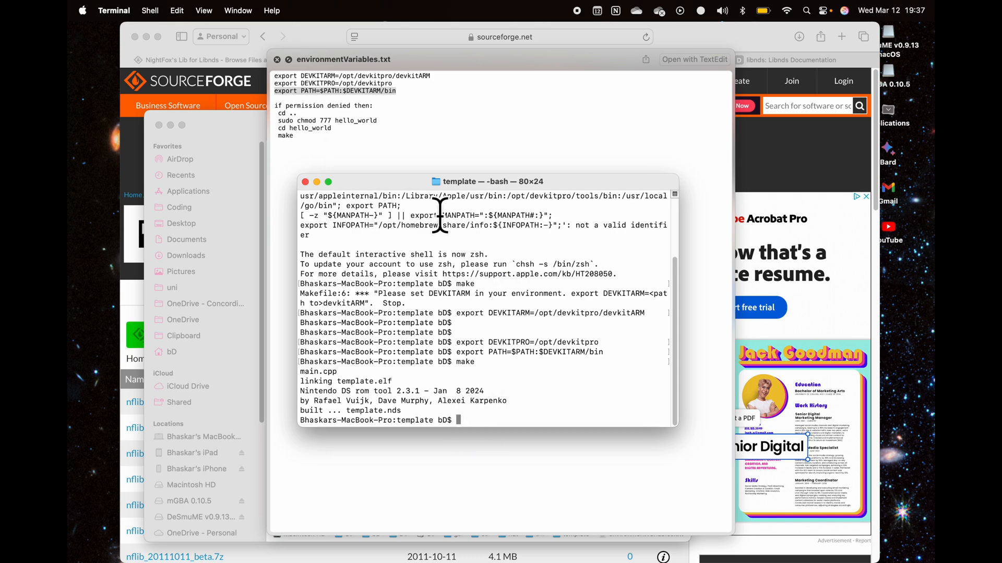
mouse_move(288, 147)
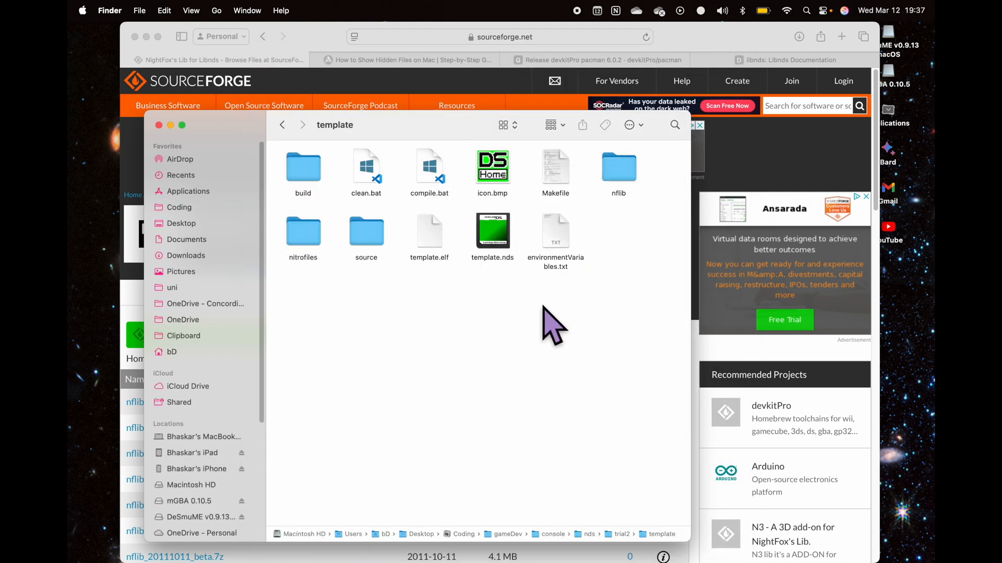
key(cmd+space)
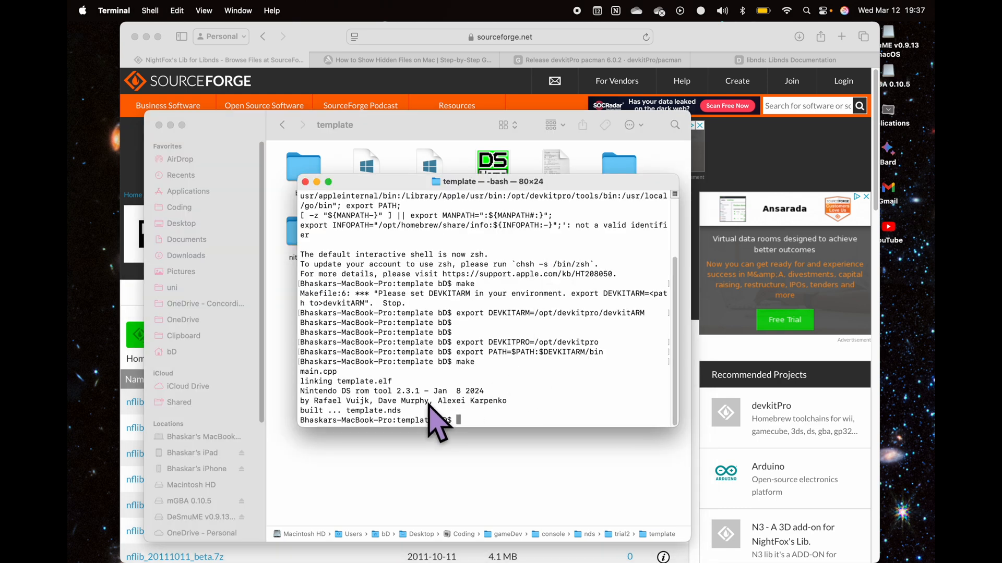
mouse_move(342, 438)
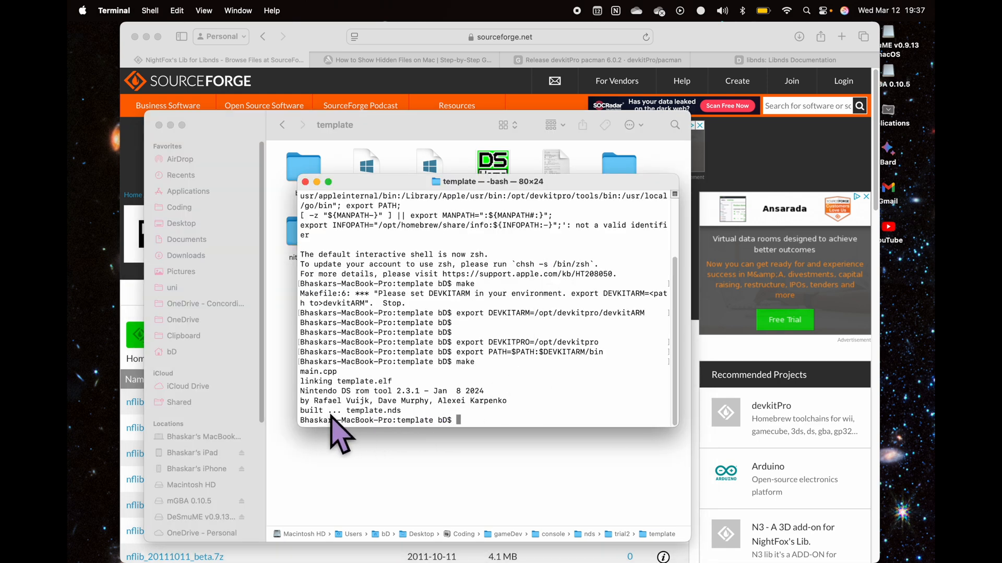
mouse_move(409, 438)
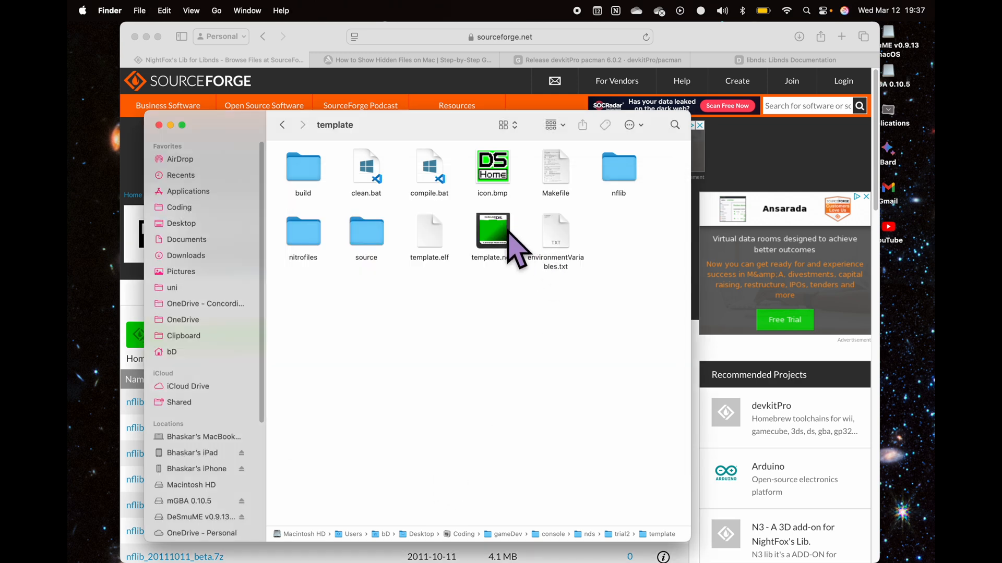
click(492, 230)
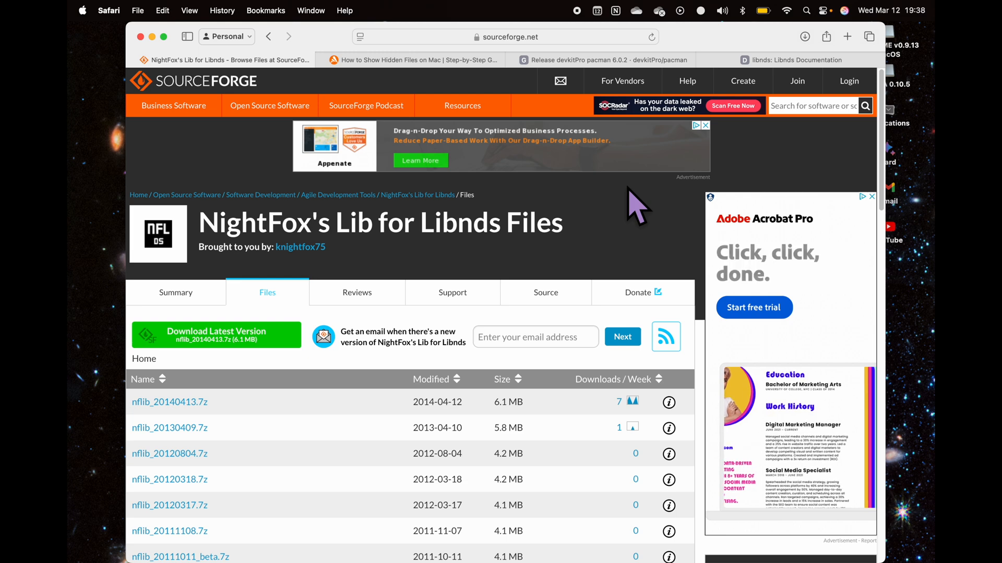
mouse_move(773, 441)
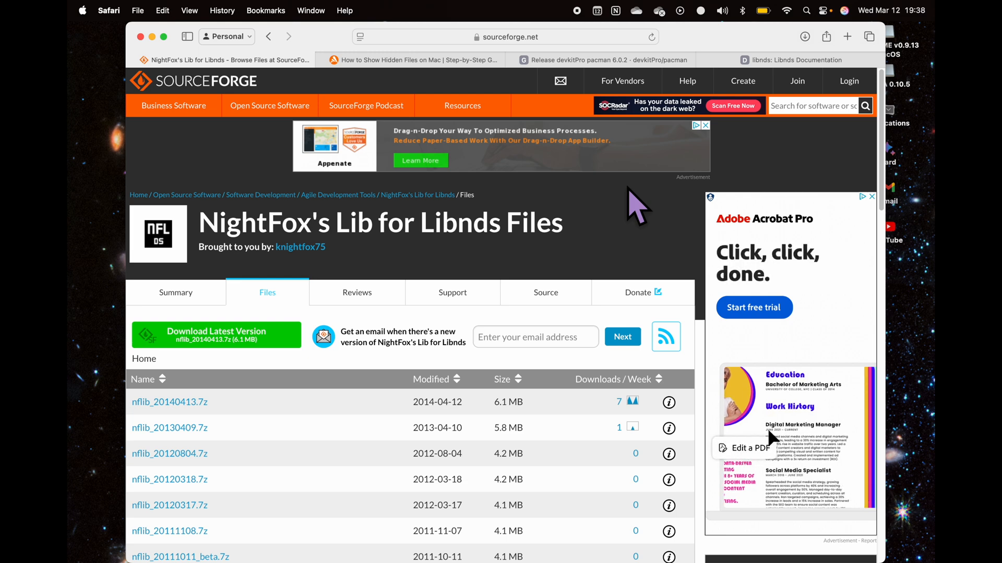